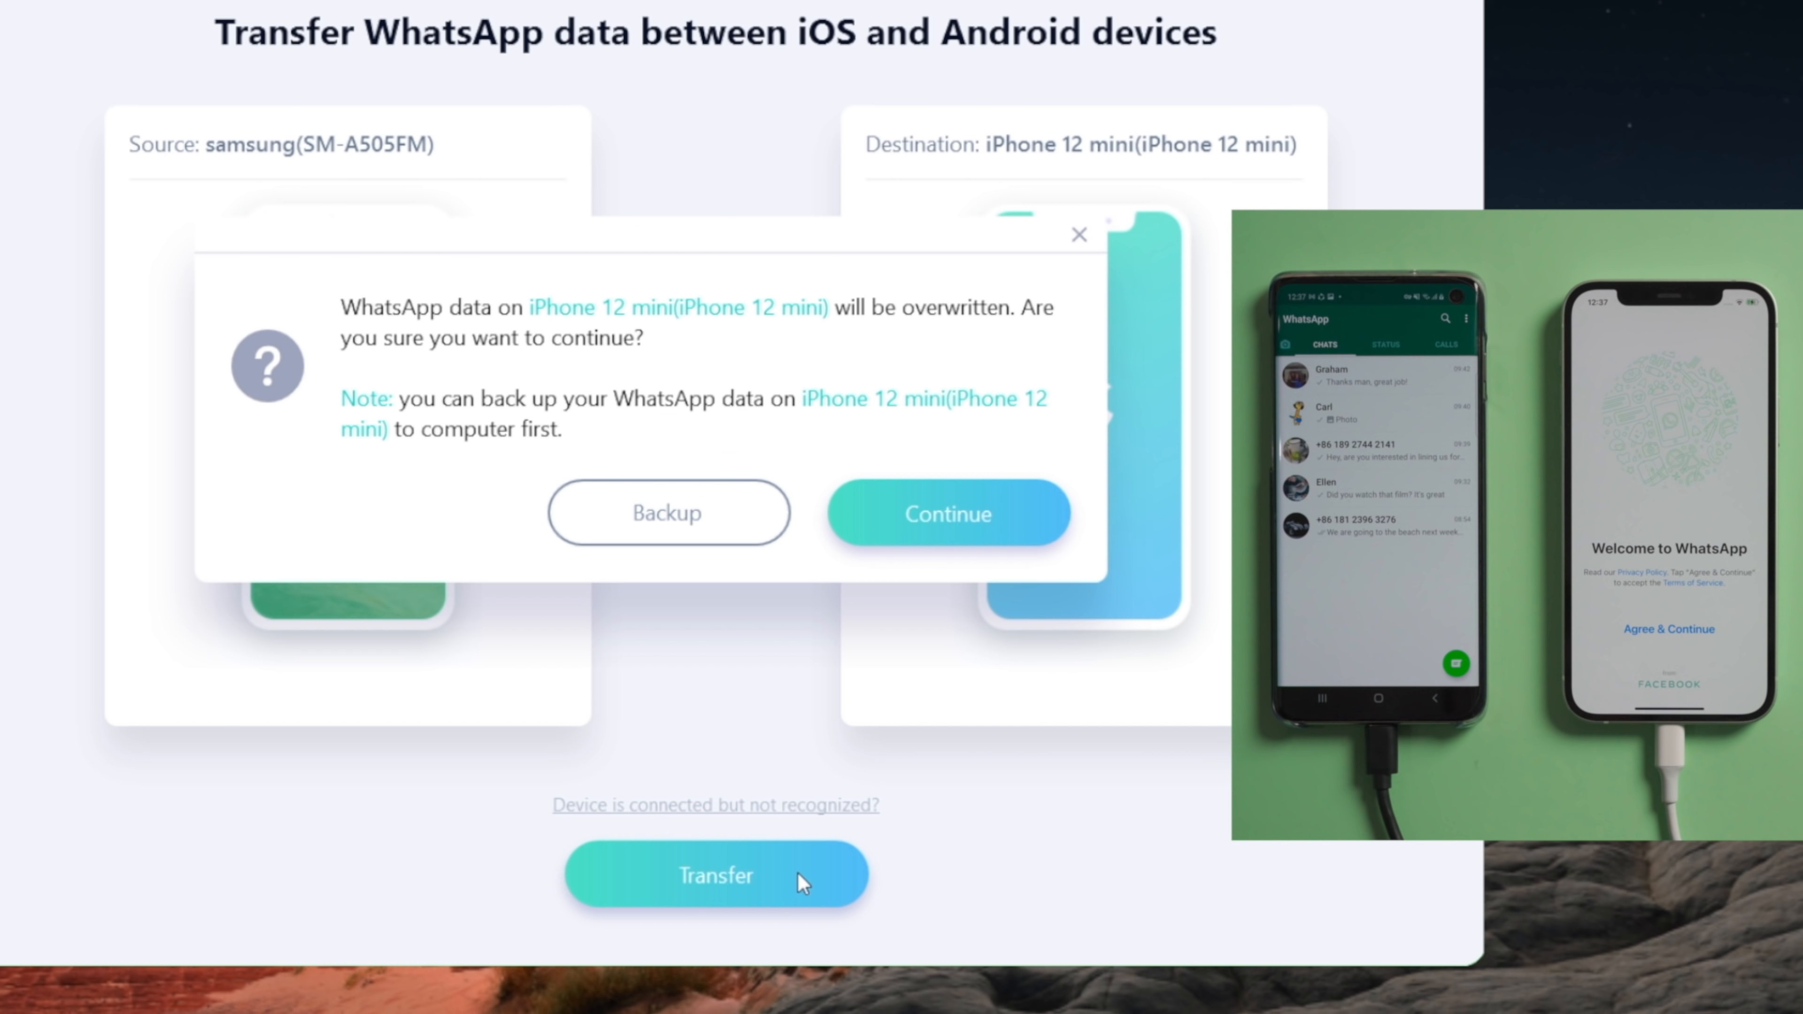
pyautogui.moveTo(839, 805)
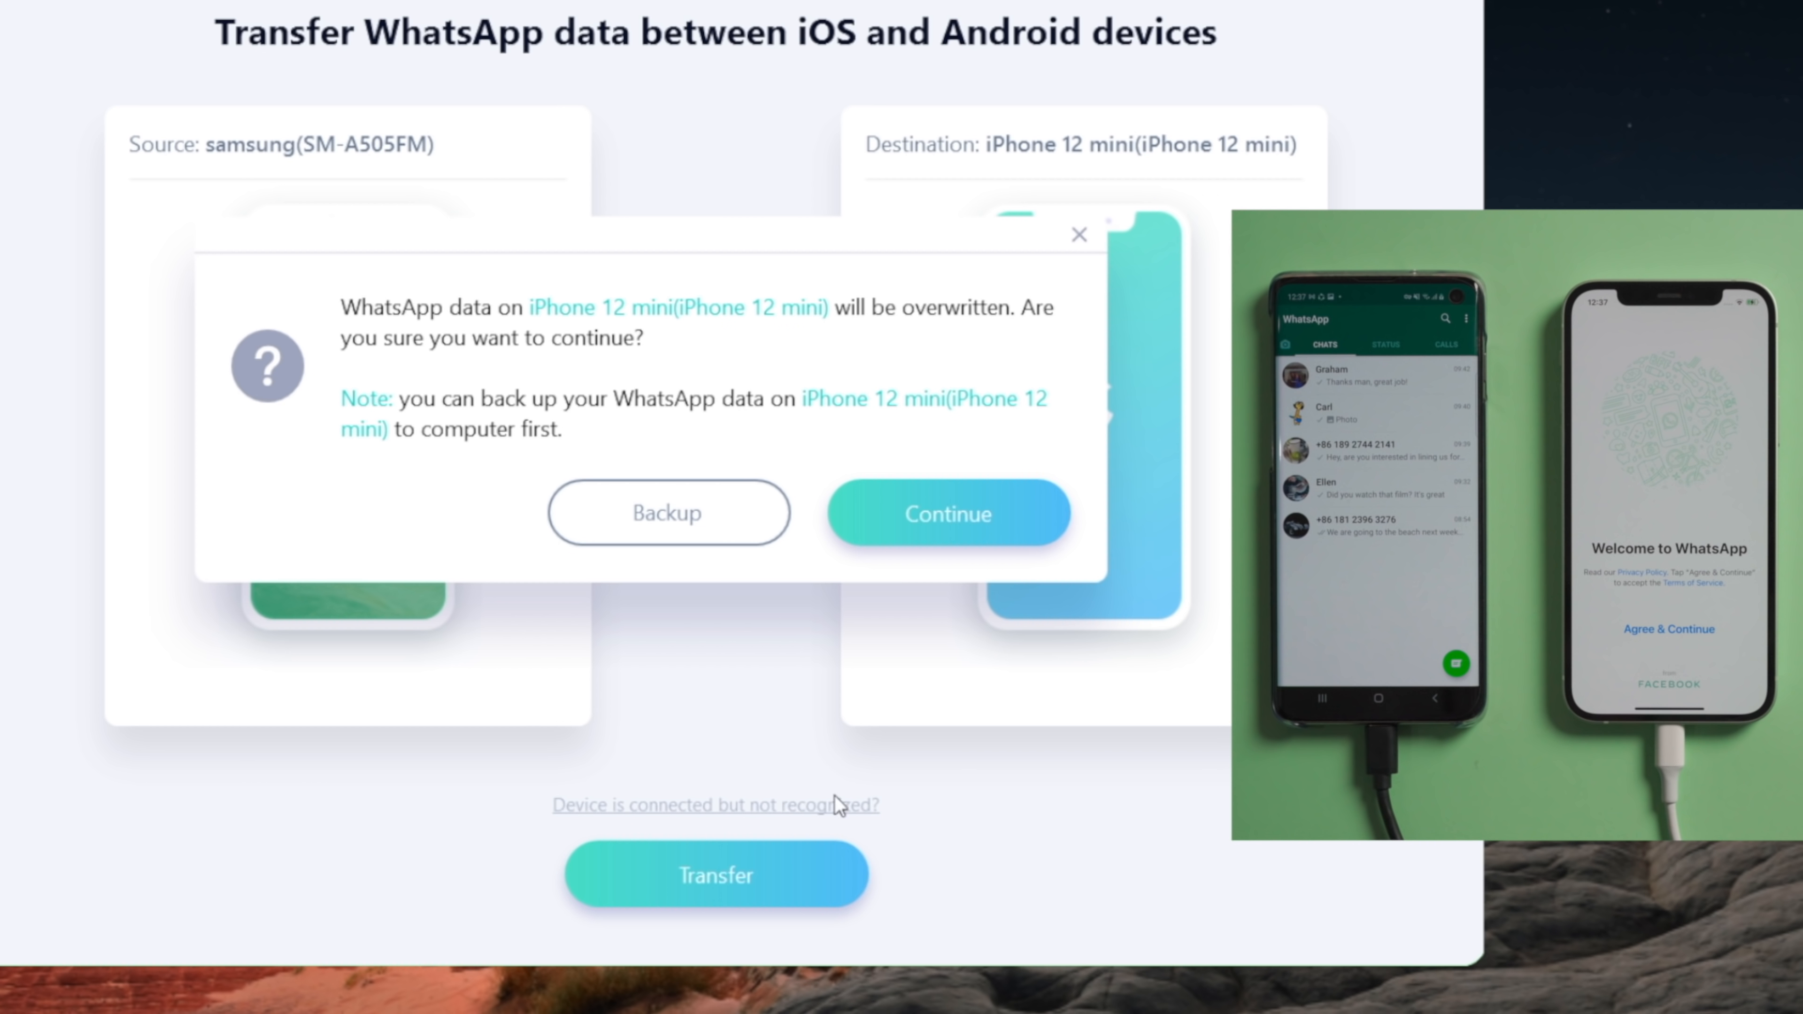
pyautogui.moveTo(979, 558)
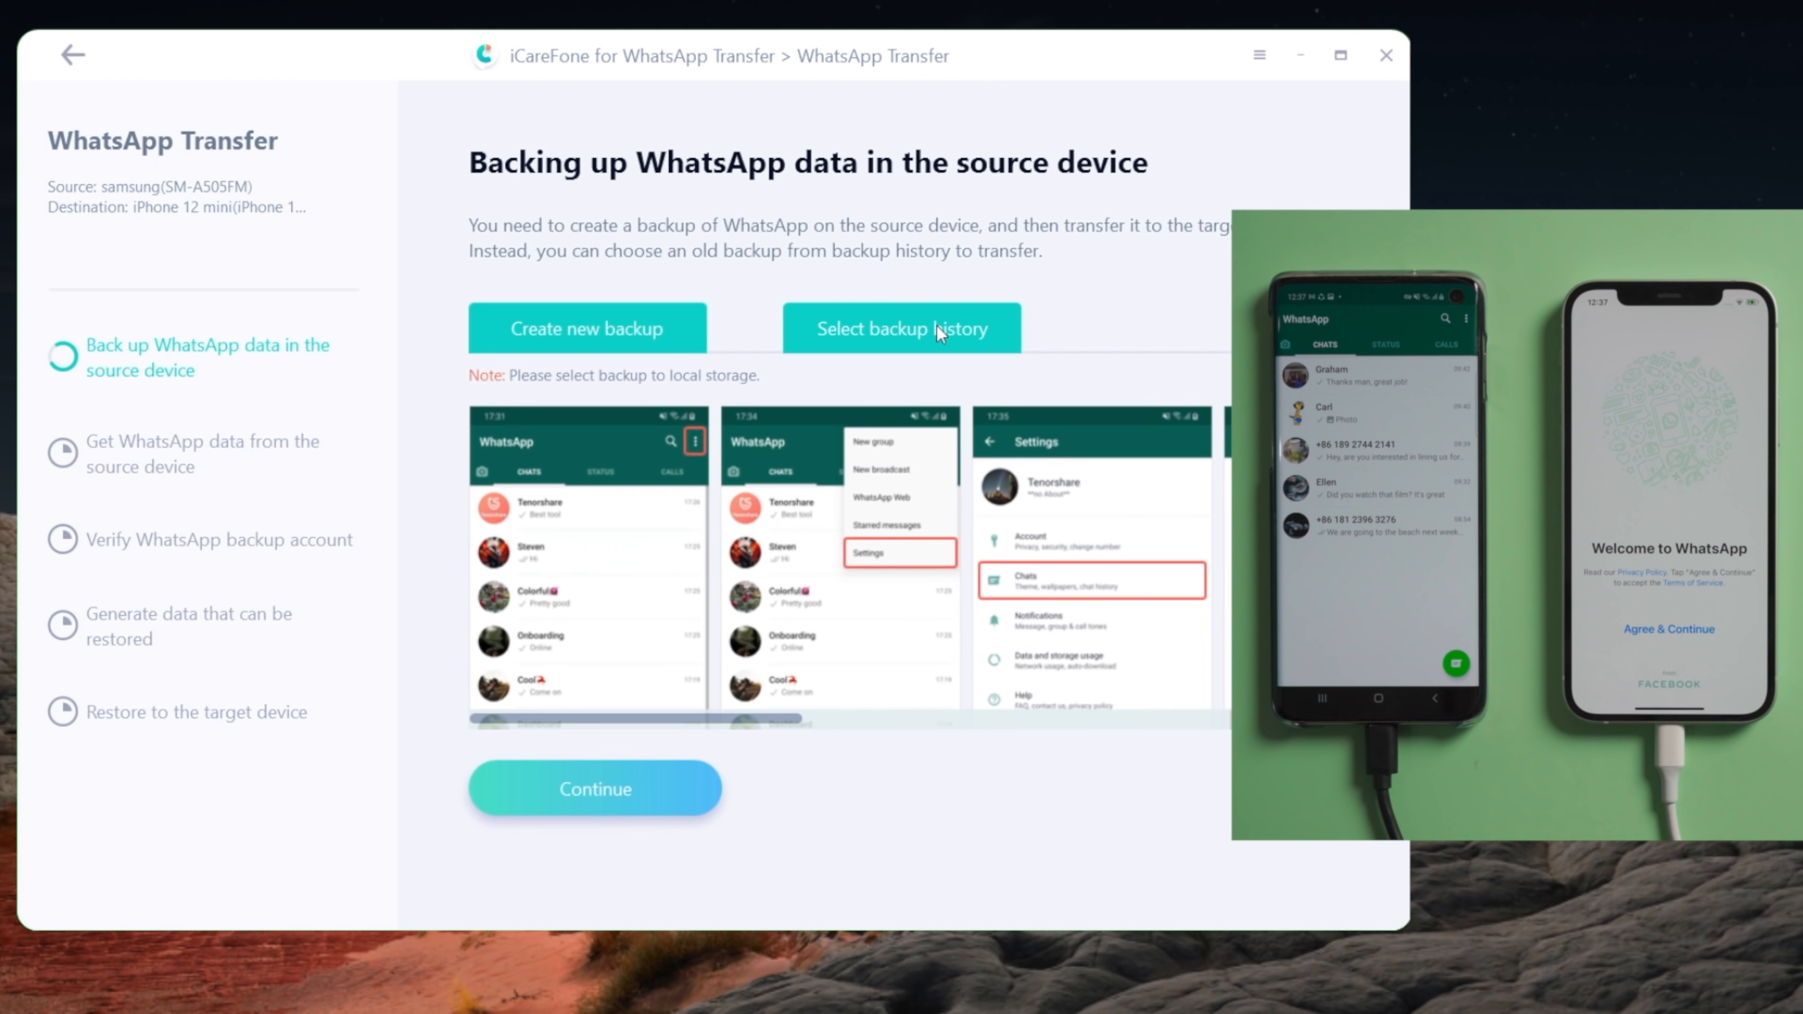
# Check Select backup history, return to Create new backup, back up the Samsung's chats and continue.
pyautogui.click(902, 329)
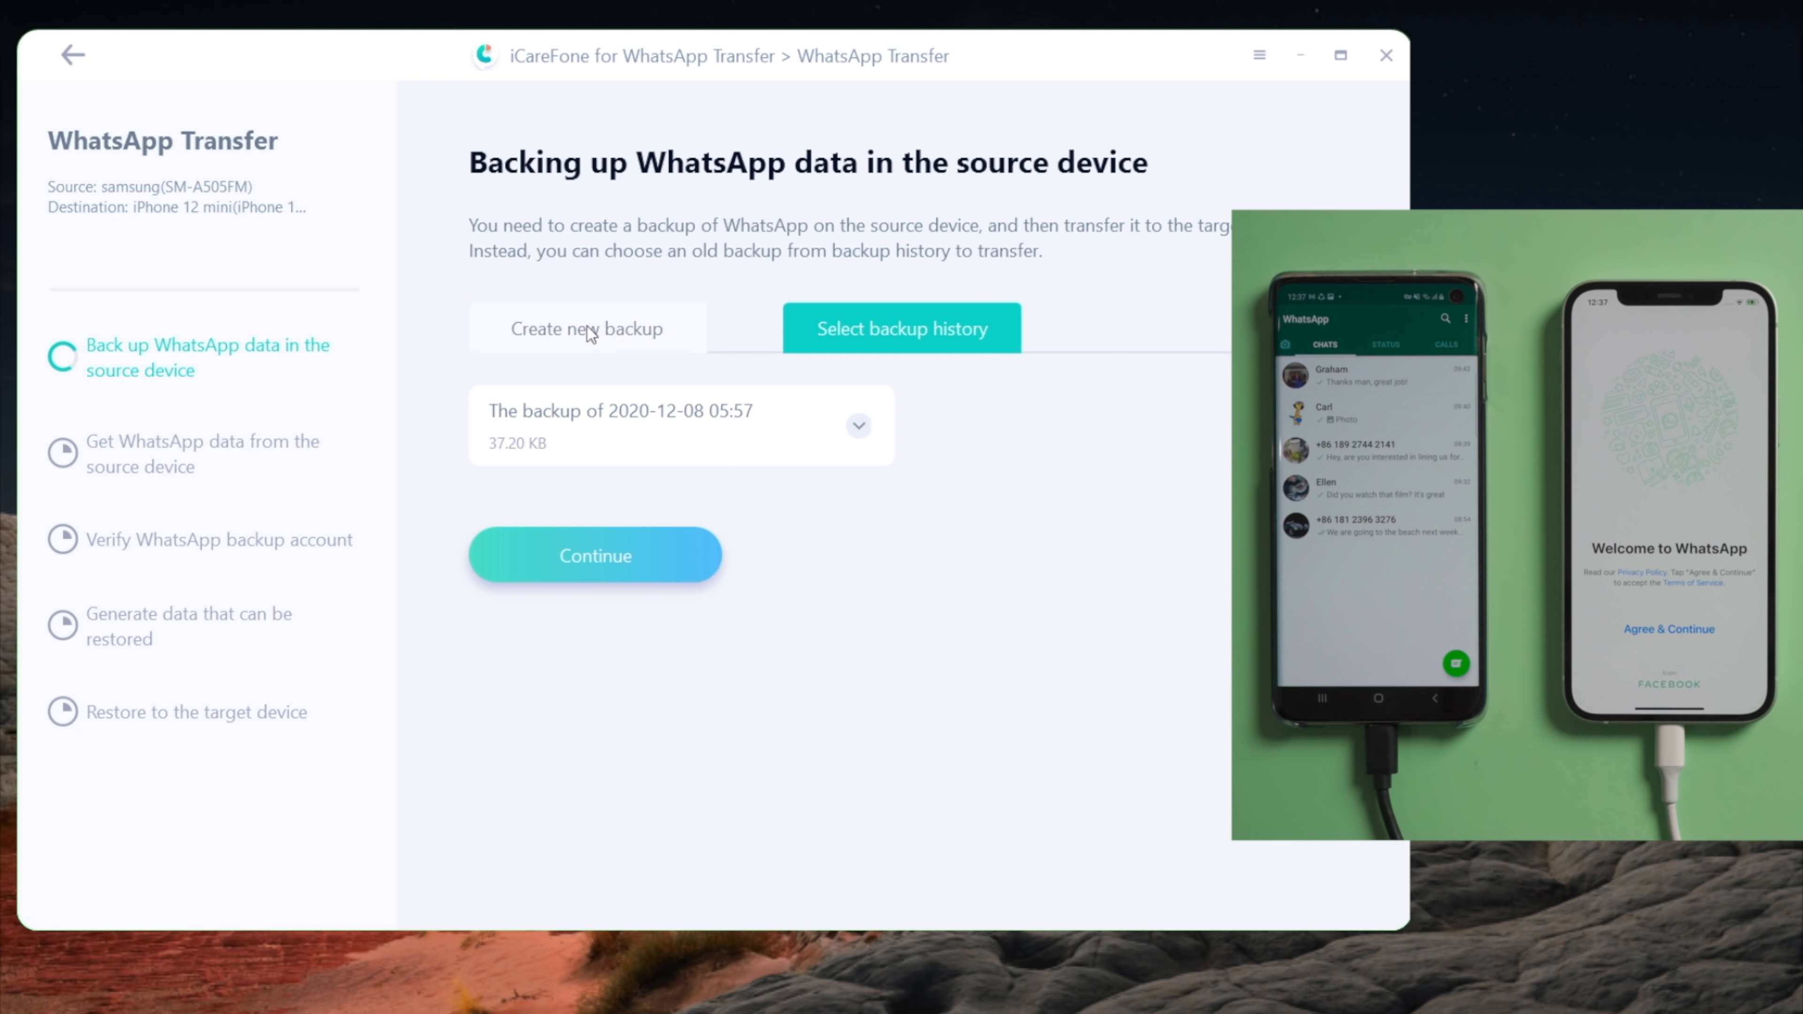
pyautogui.click(586, 328)
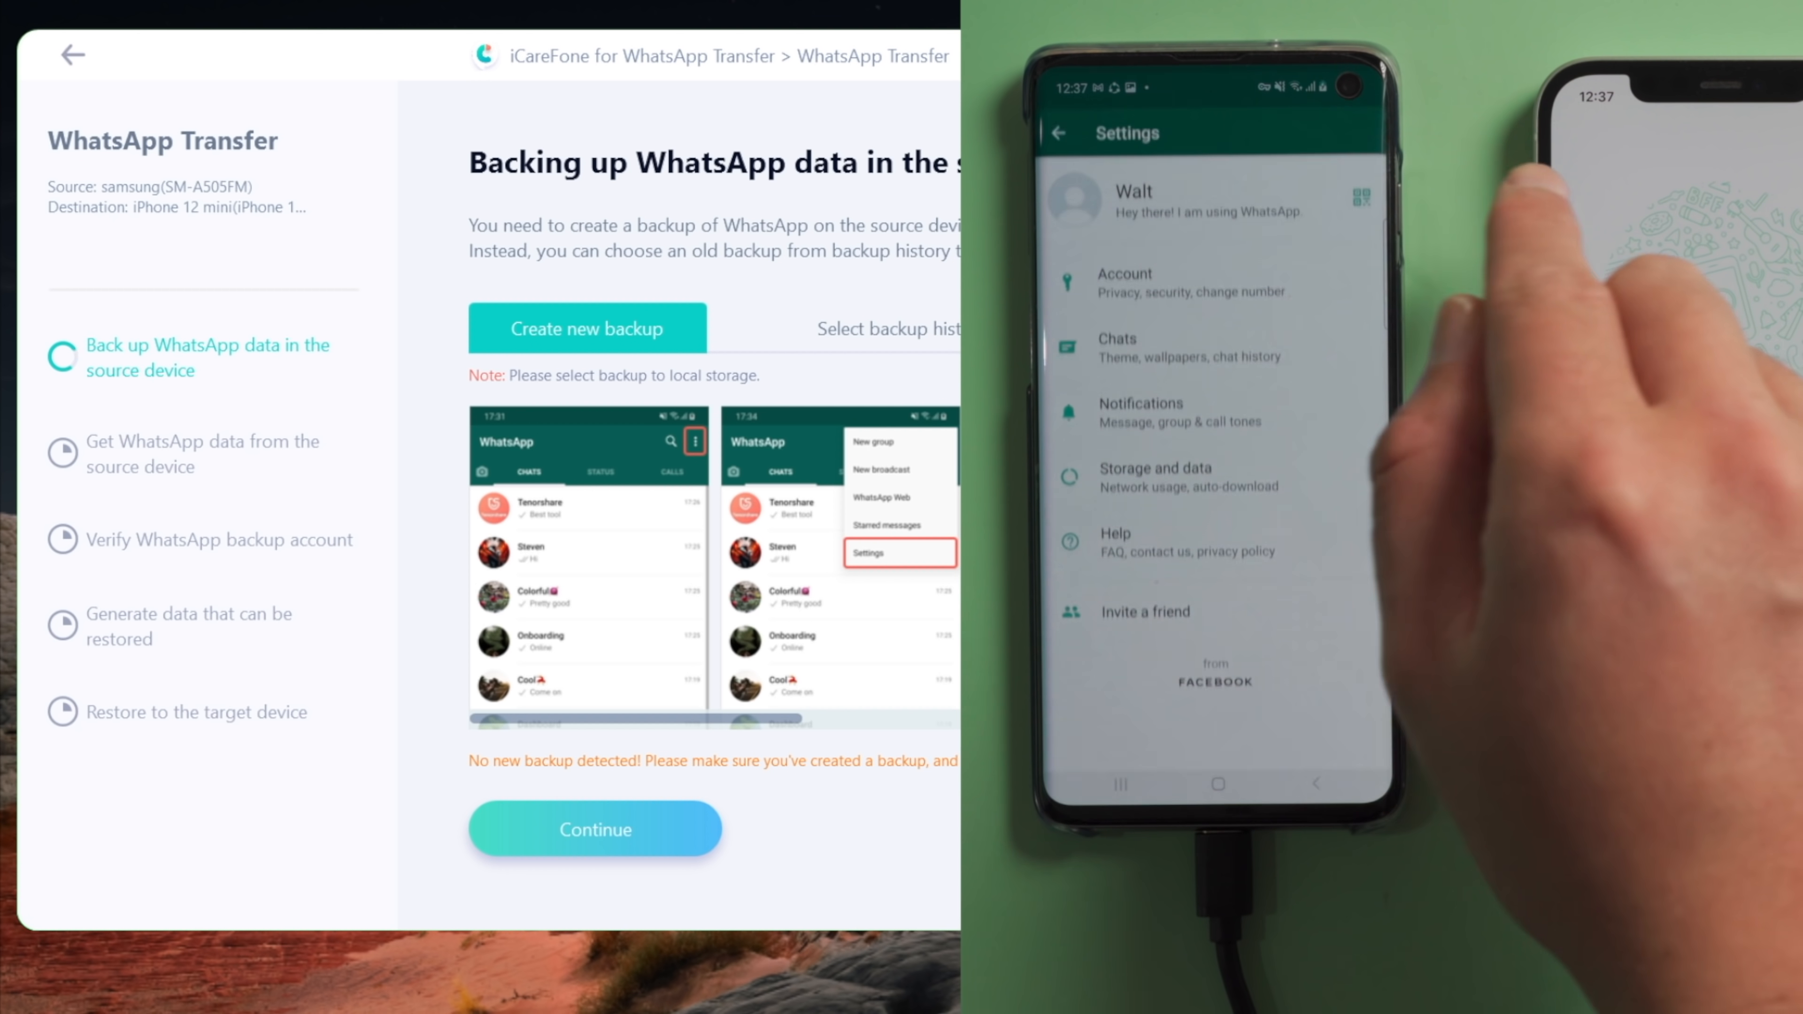
pyautogui.click(1190, 348)
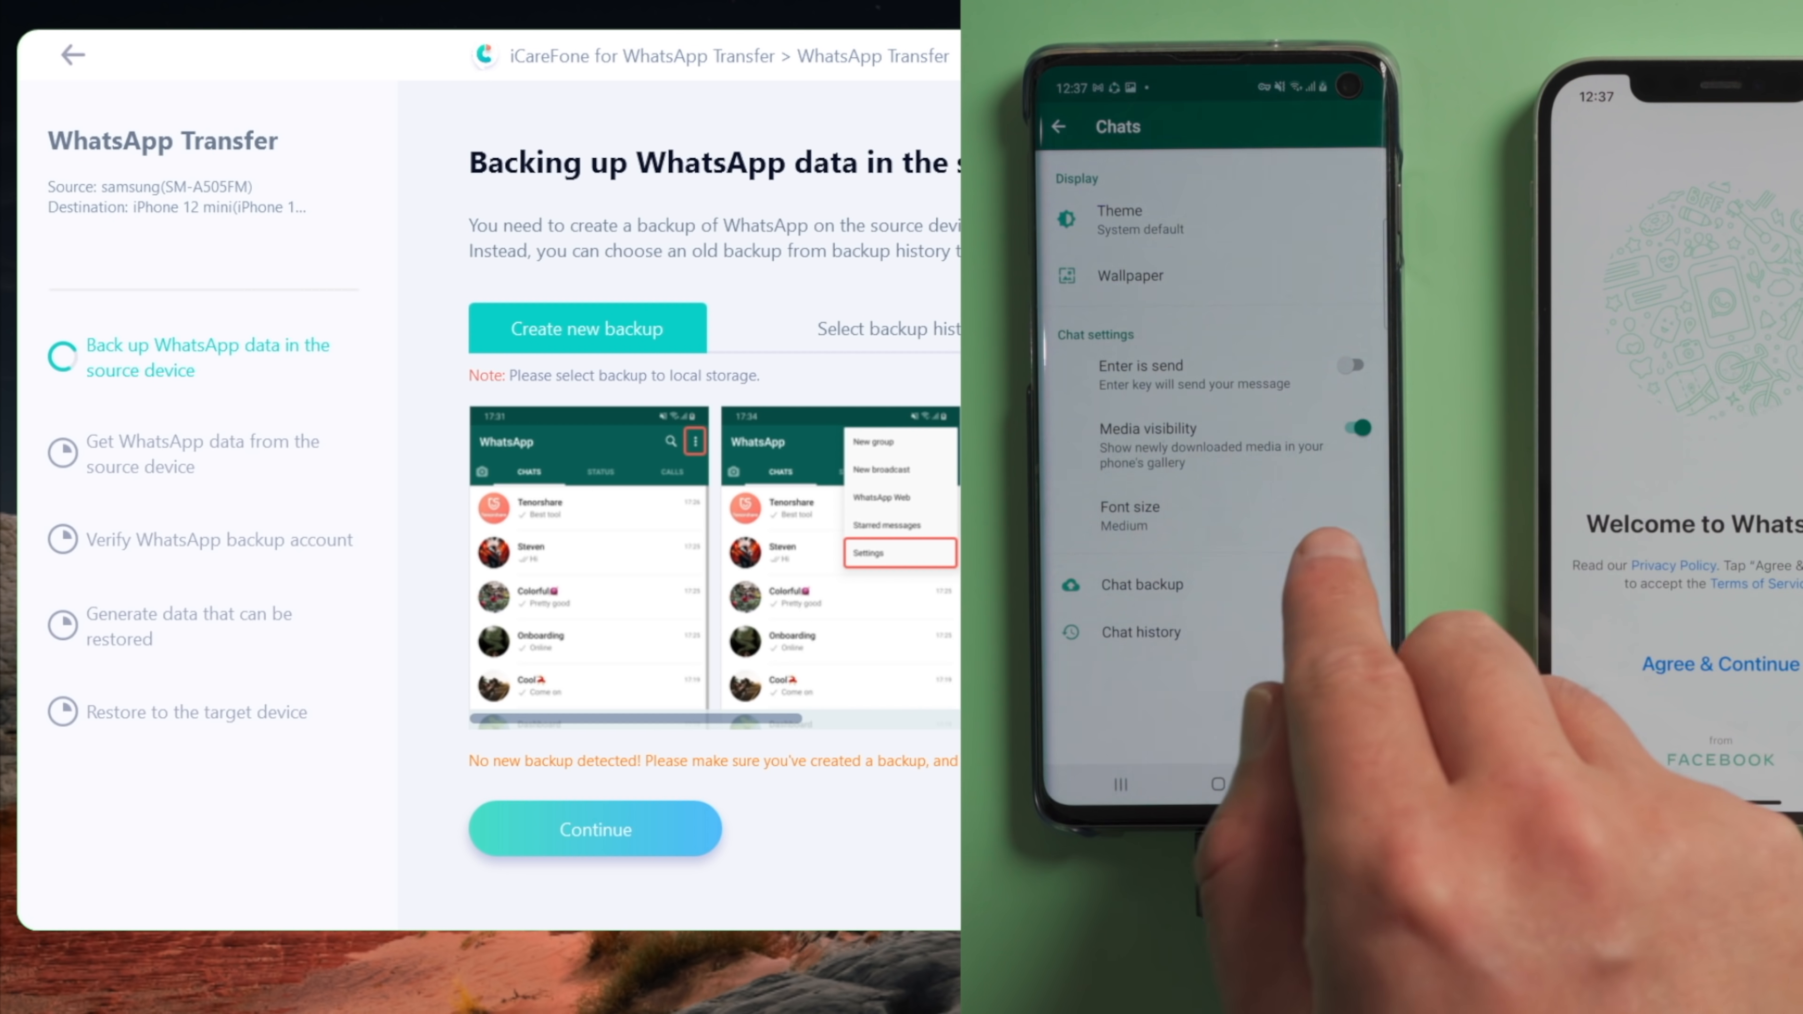
pyautogui.click(1142, 585)
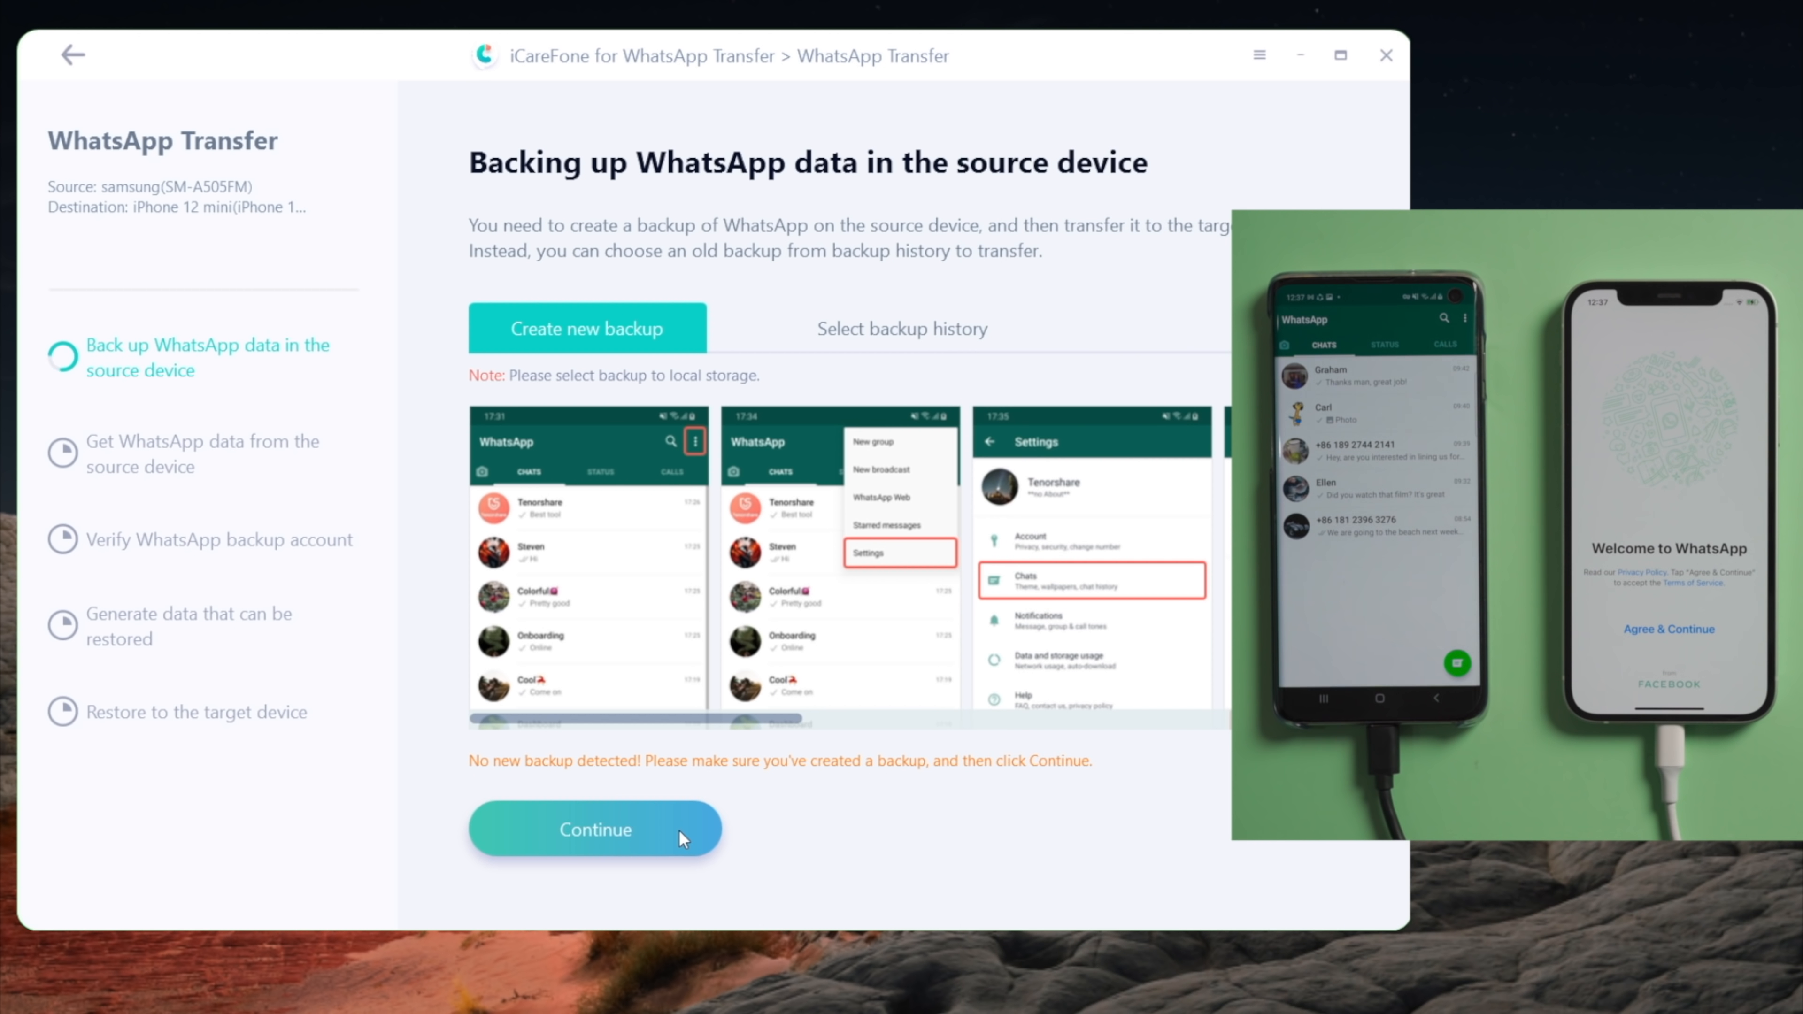
pyautogui.click(595, 830)
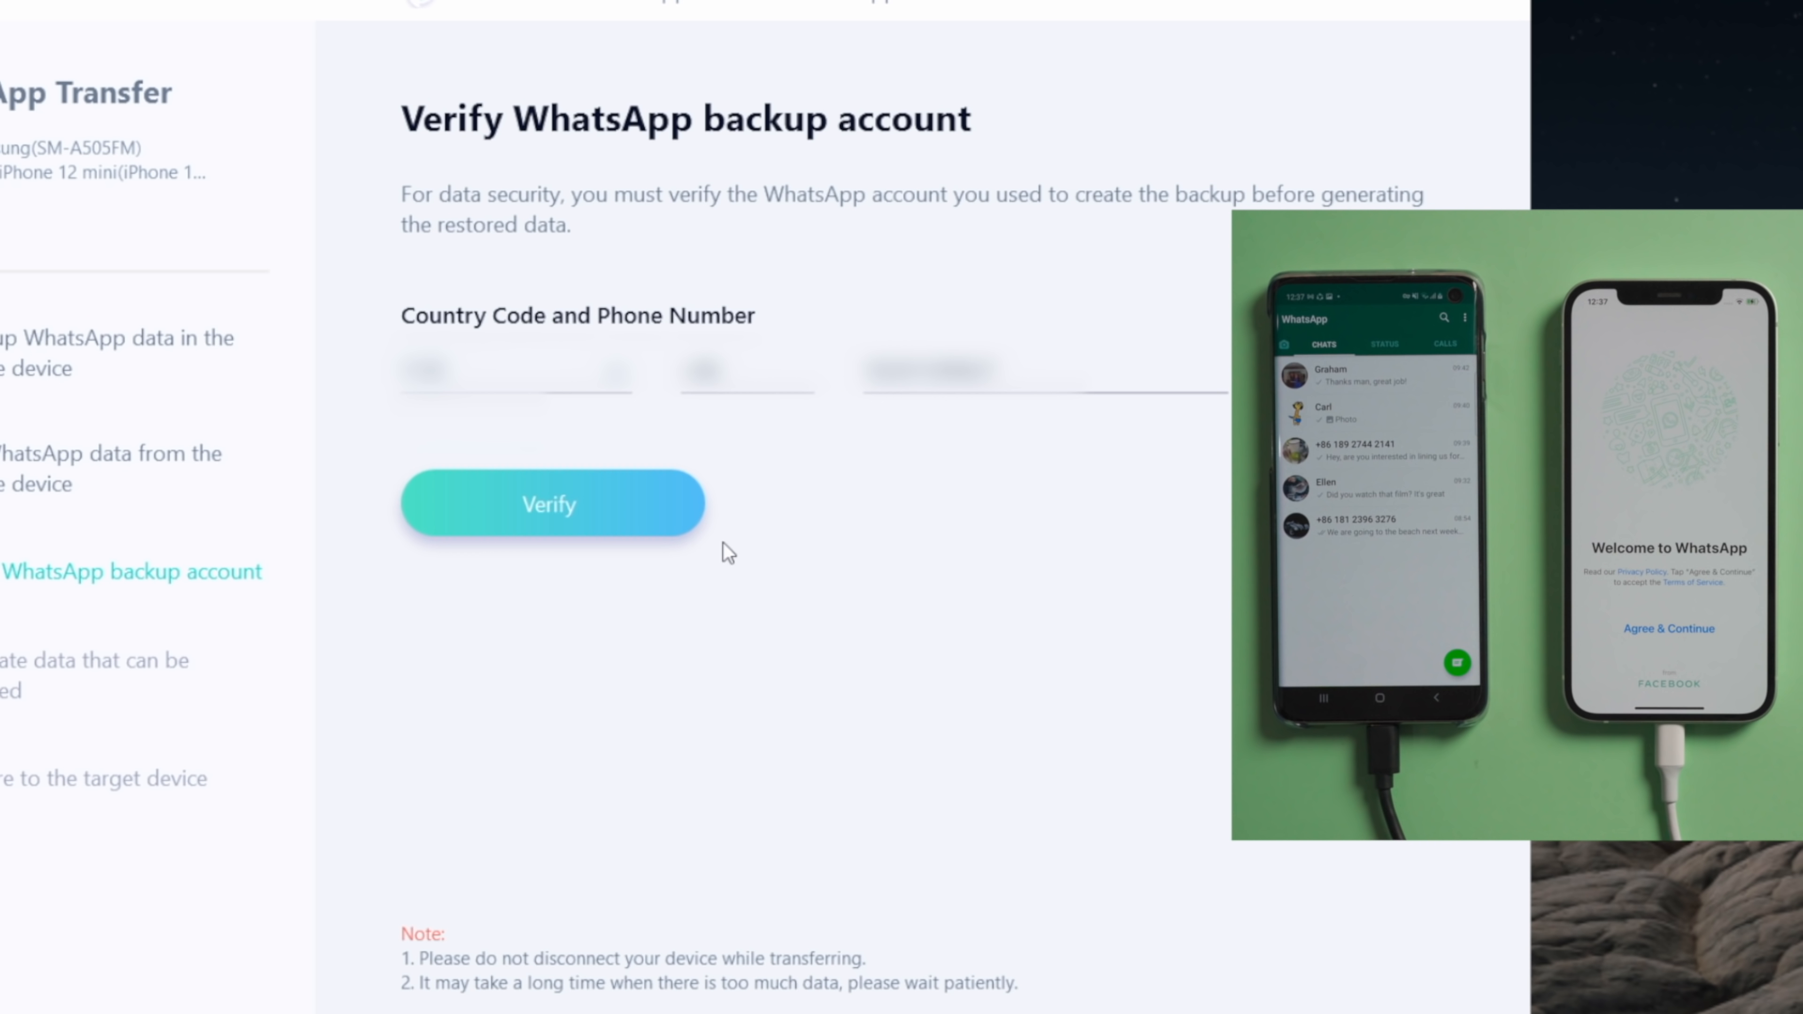
# Start verifying the backup account, accepting the two-step warning and the SMS code notice.
pyautogui.click(551, 503)
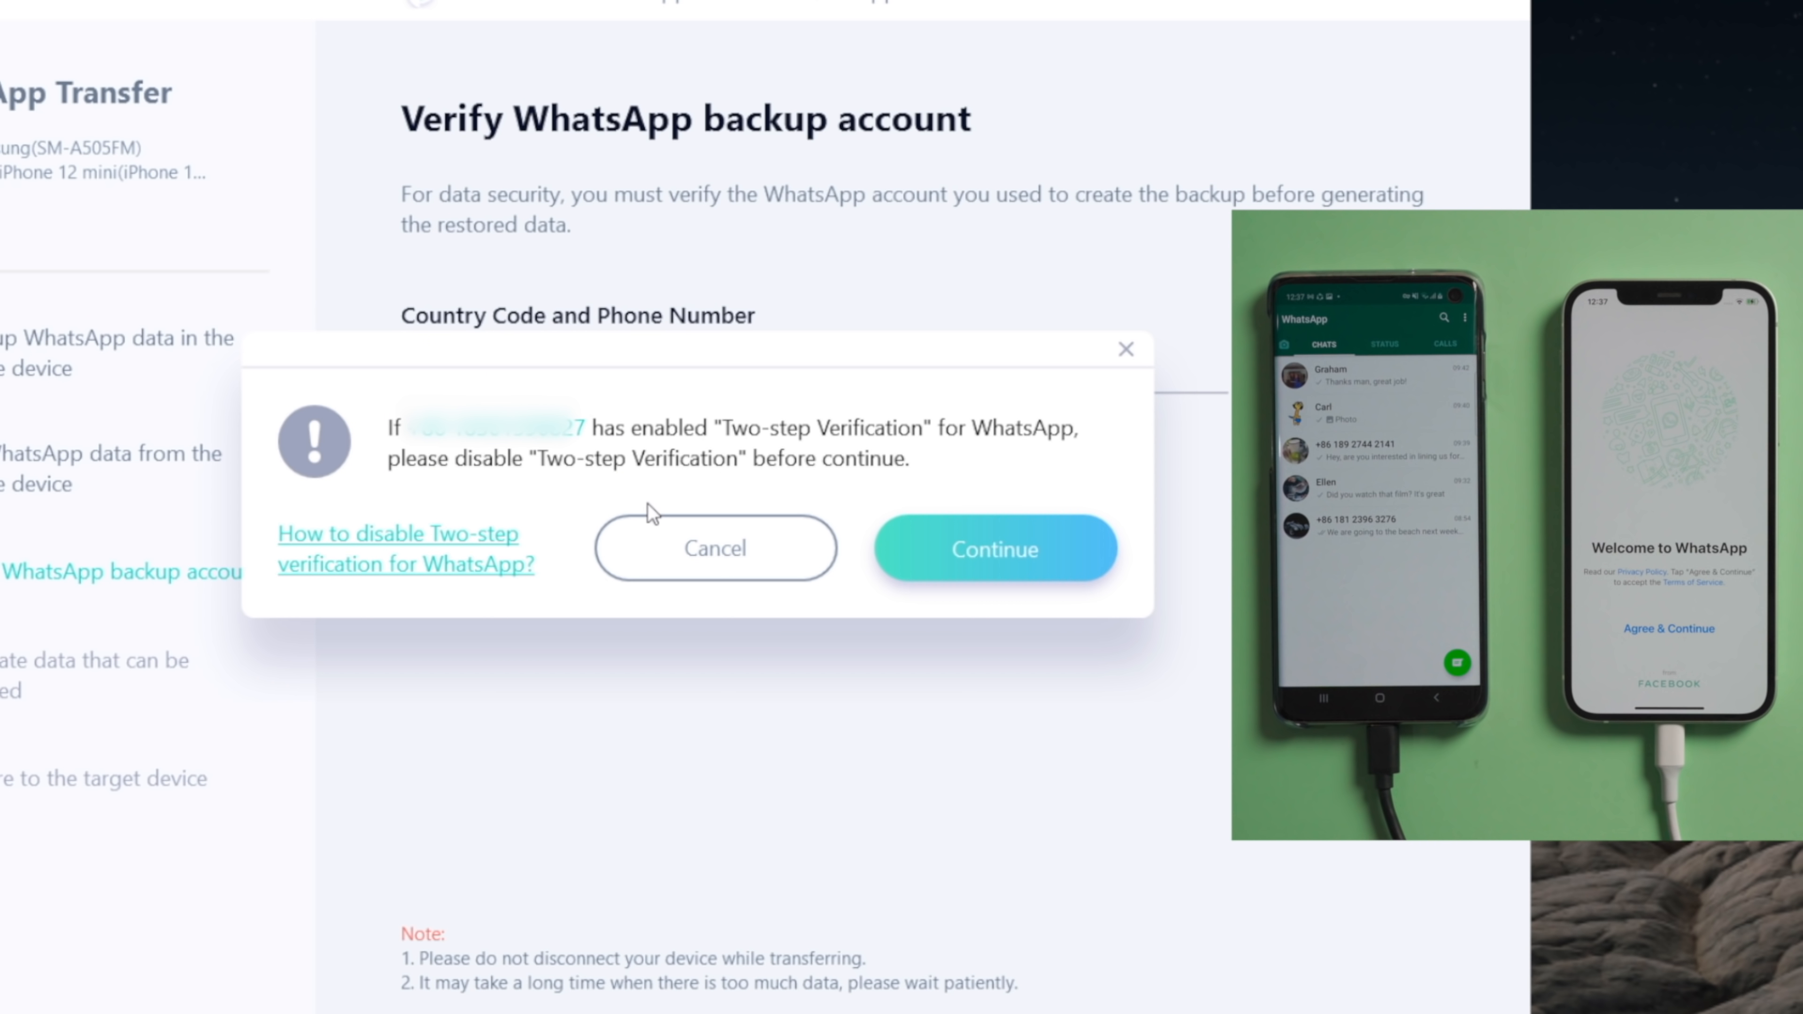
pyautogui.moveTo(958, 514)
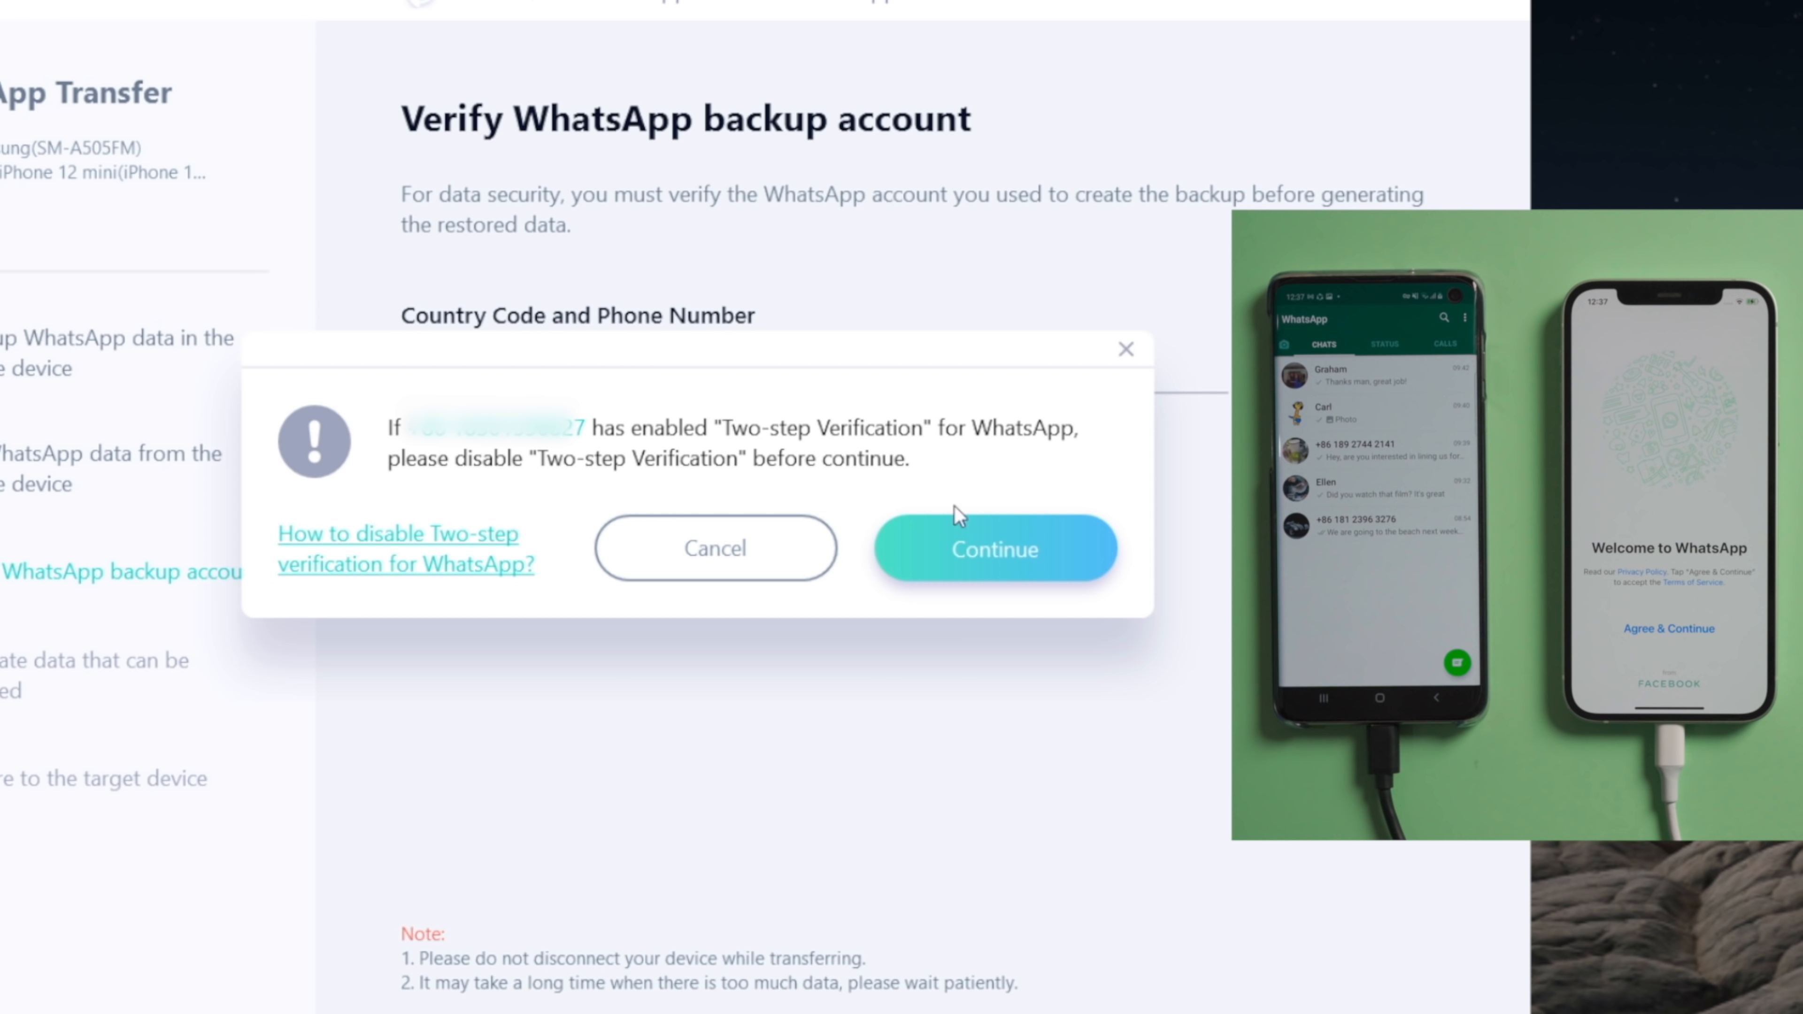
pyautogui.click(994, 549)
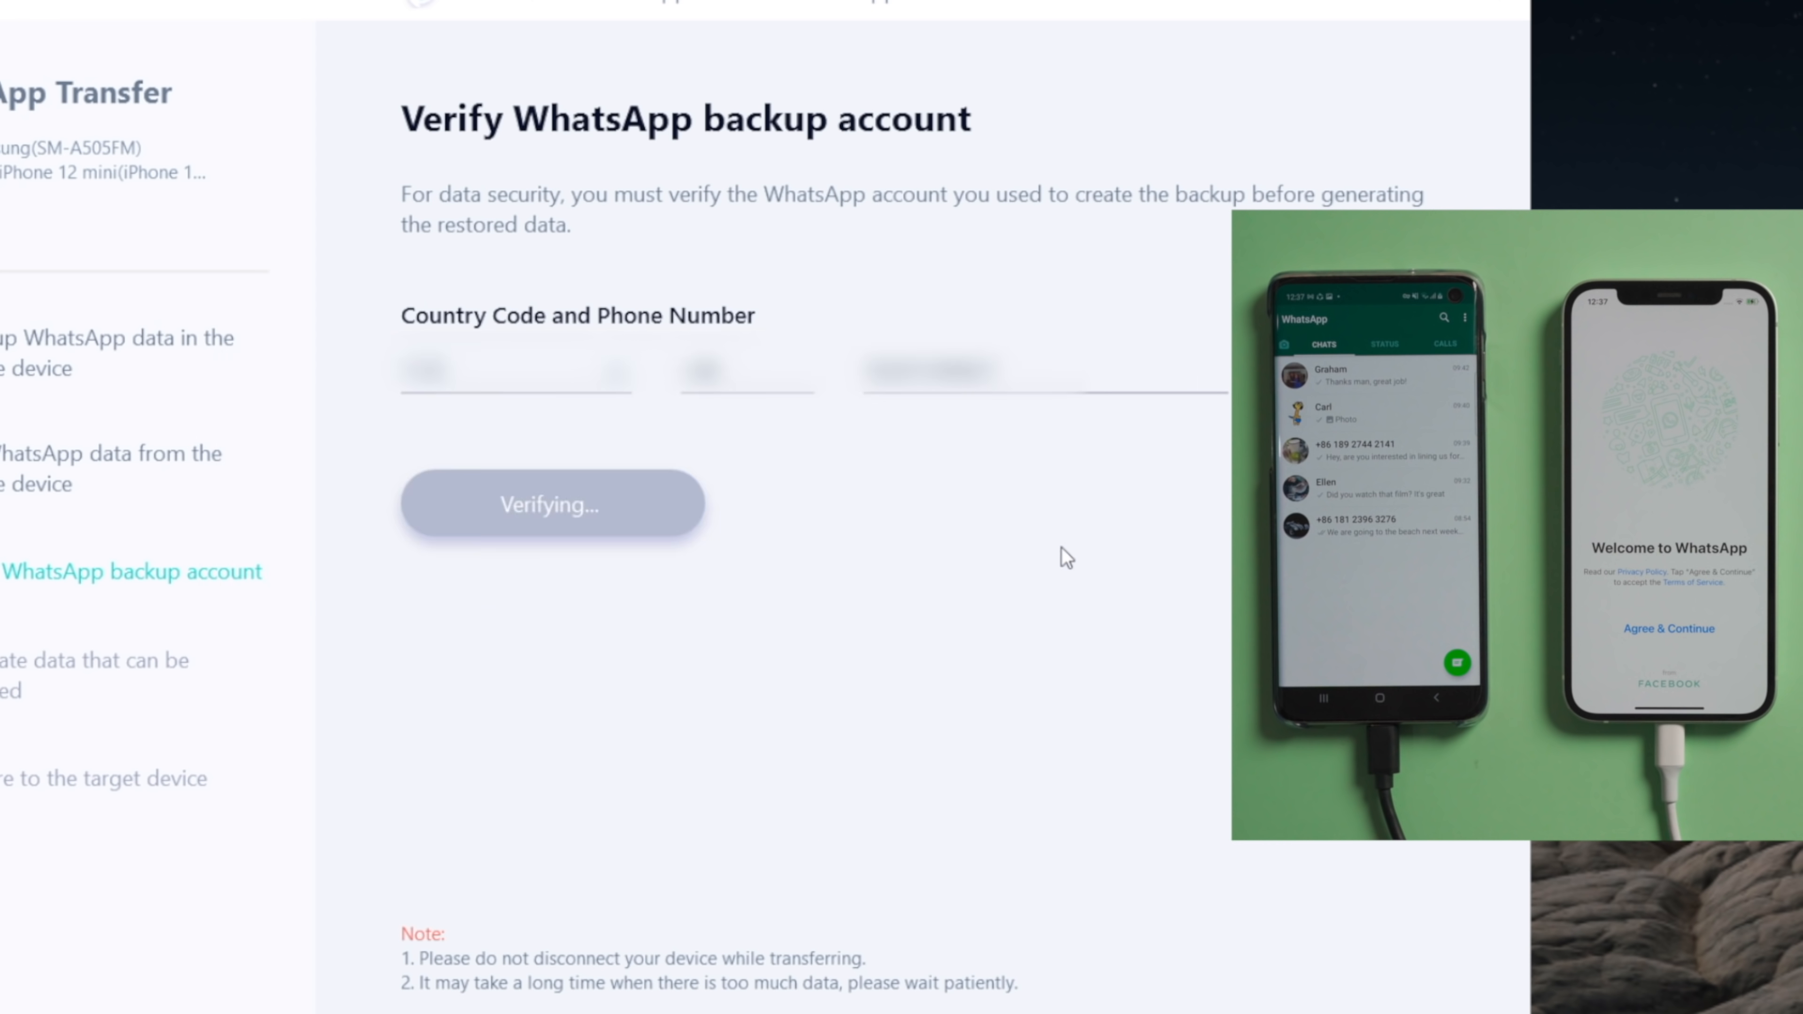
pyautogui.click(552, 503)
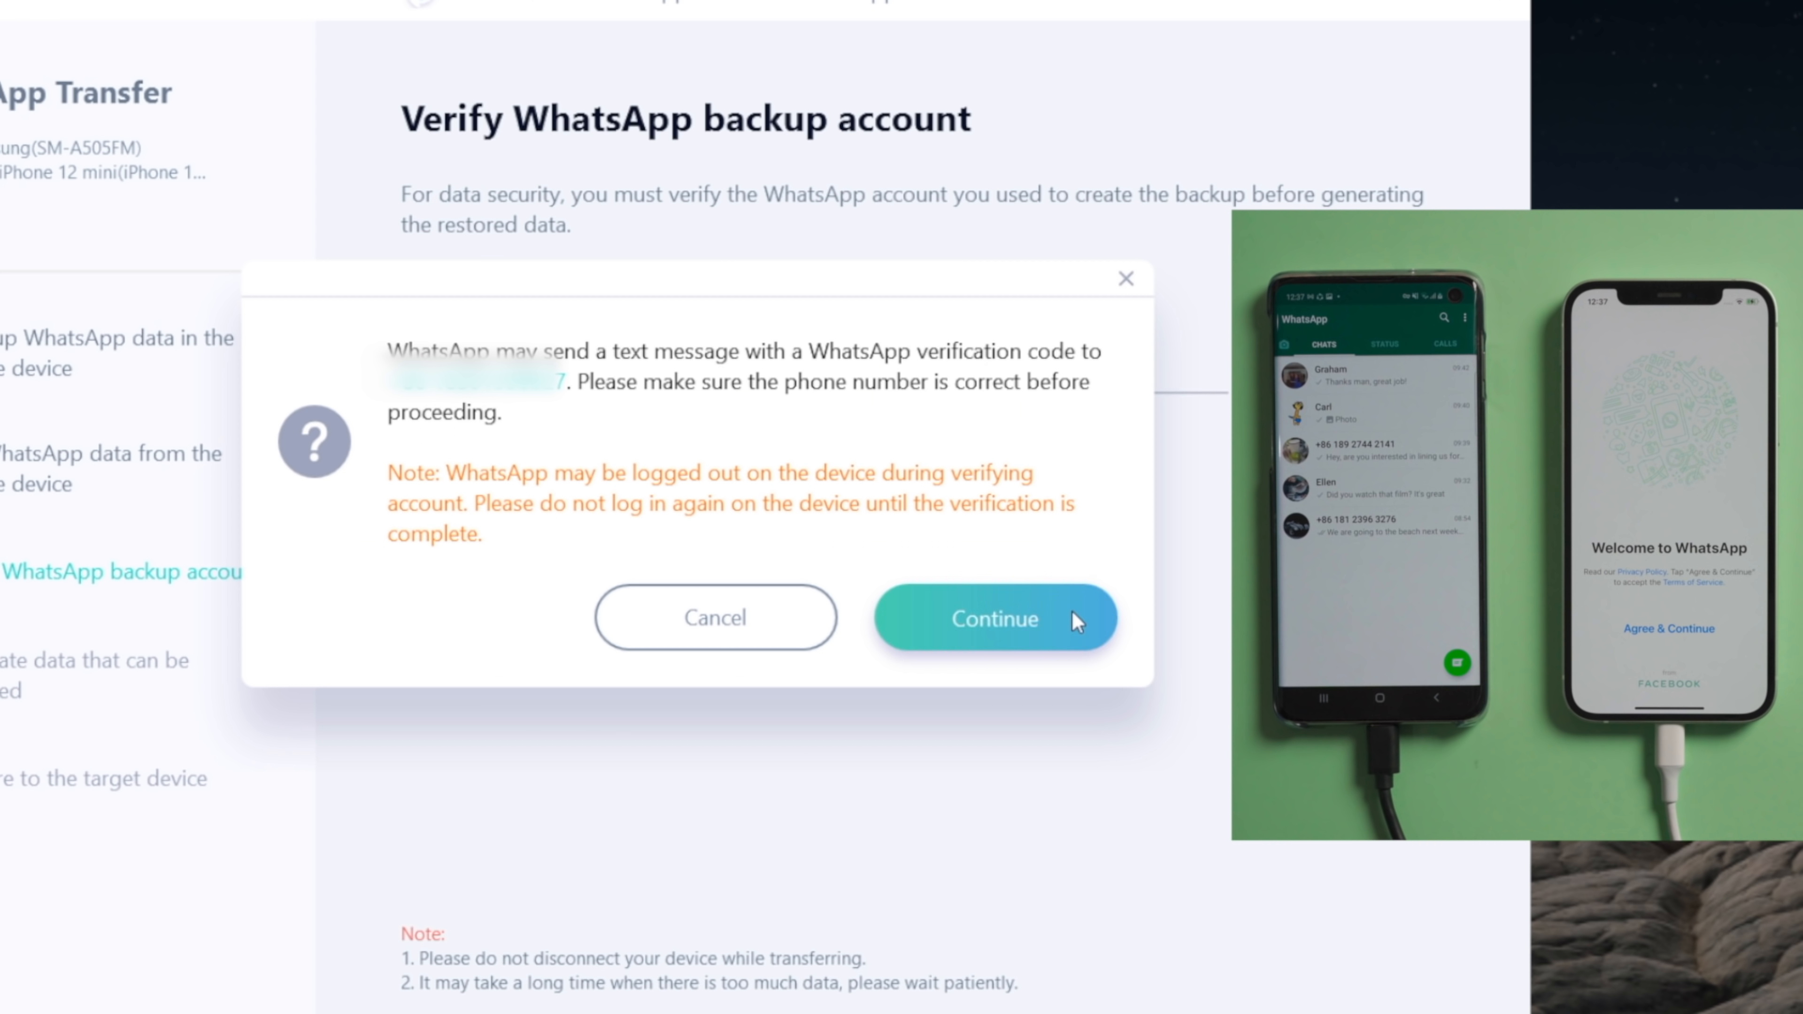
pyautogui.click(994, 618)
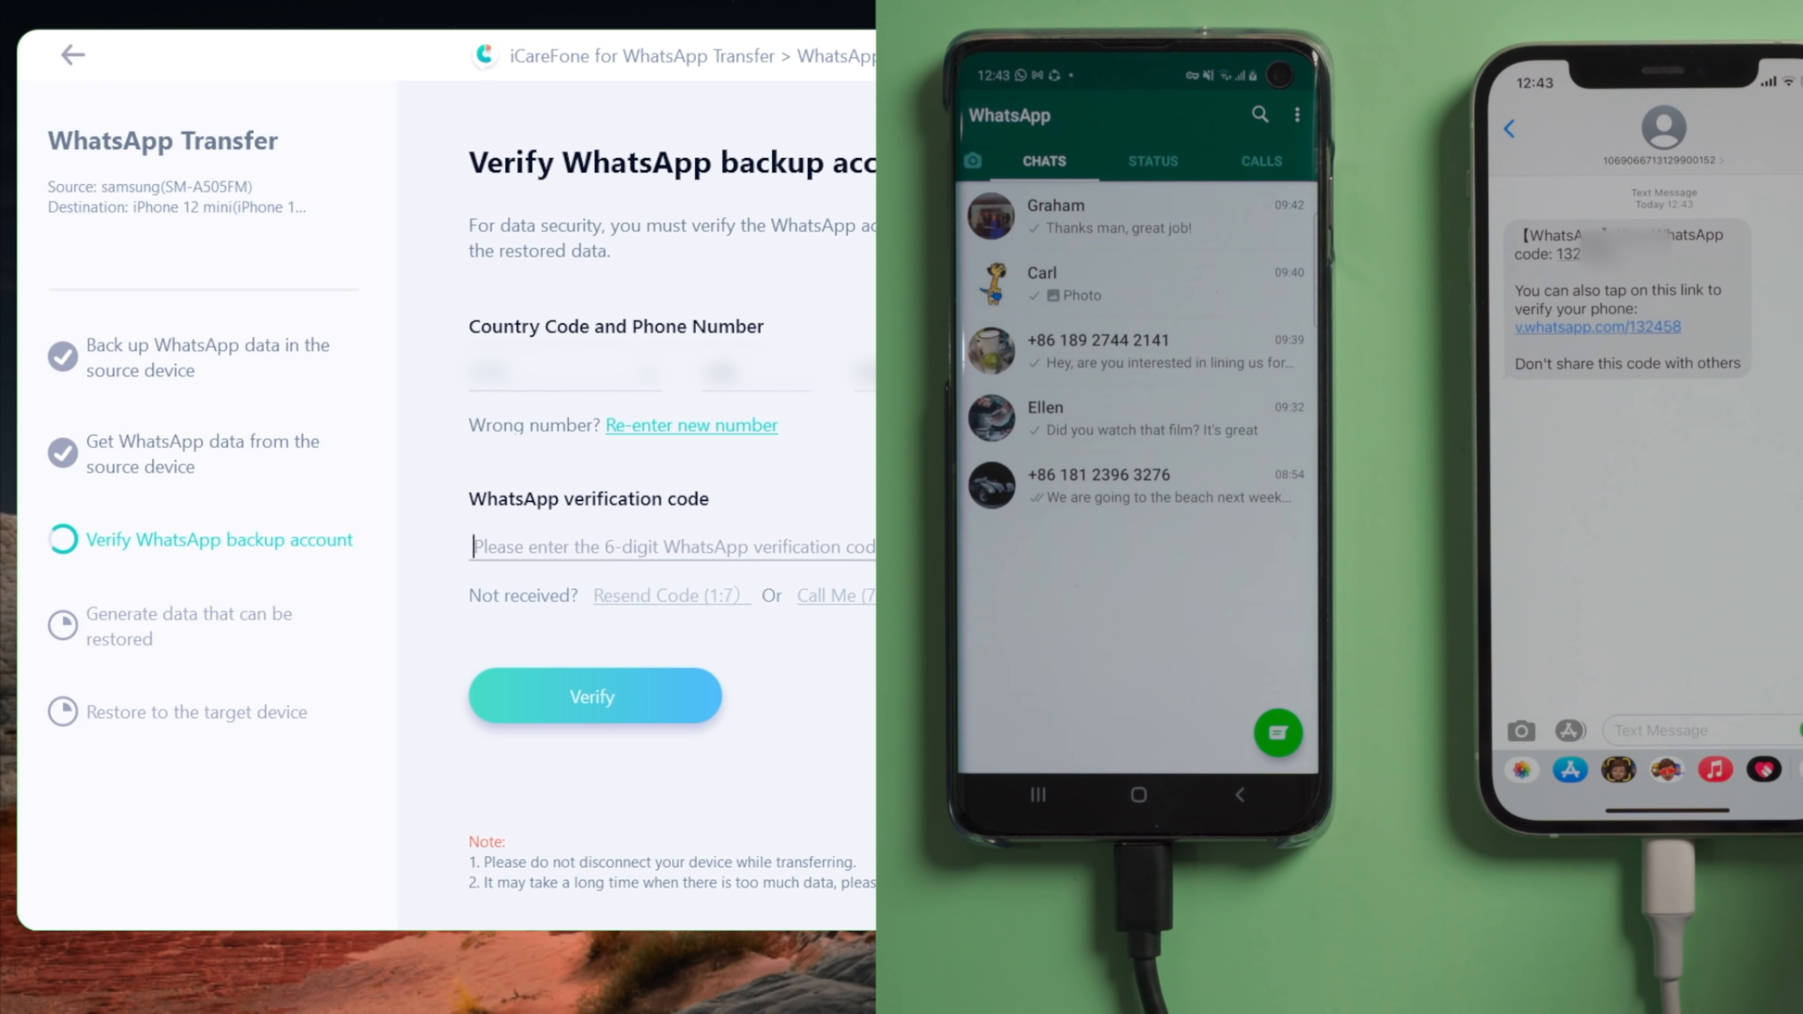
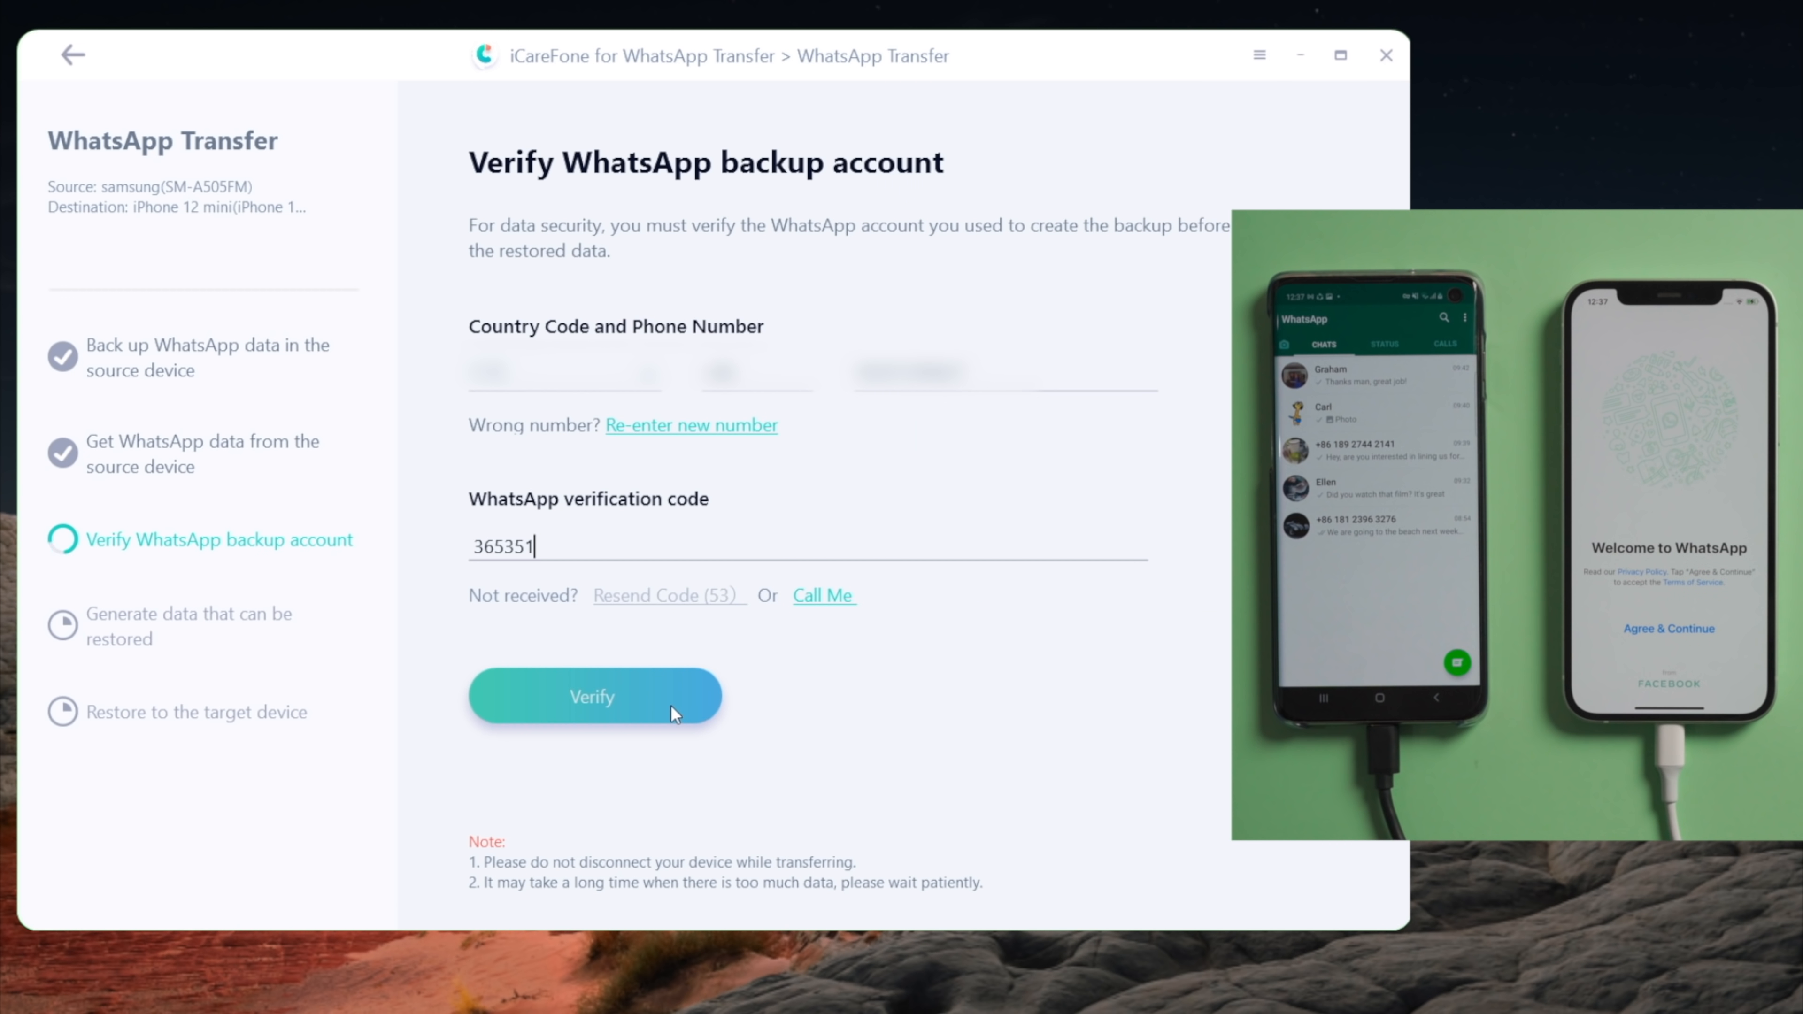
pyautogui.click(593, 695)
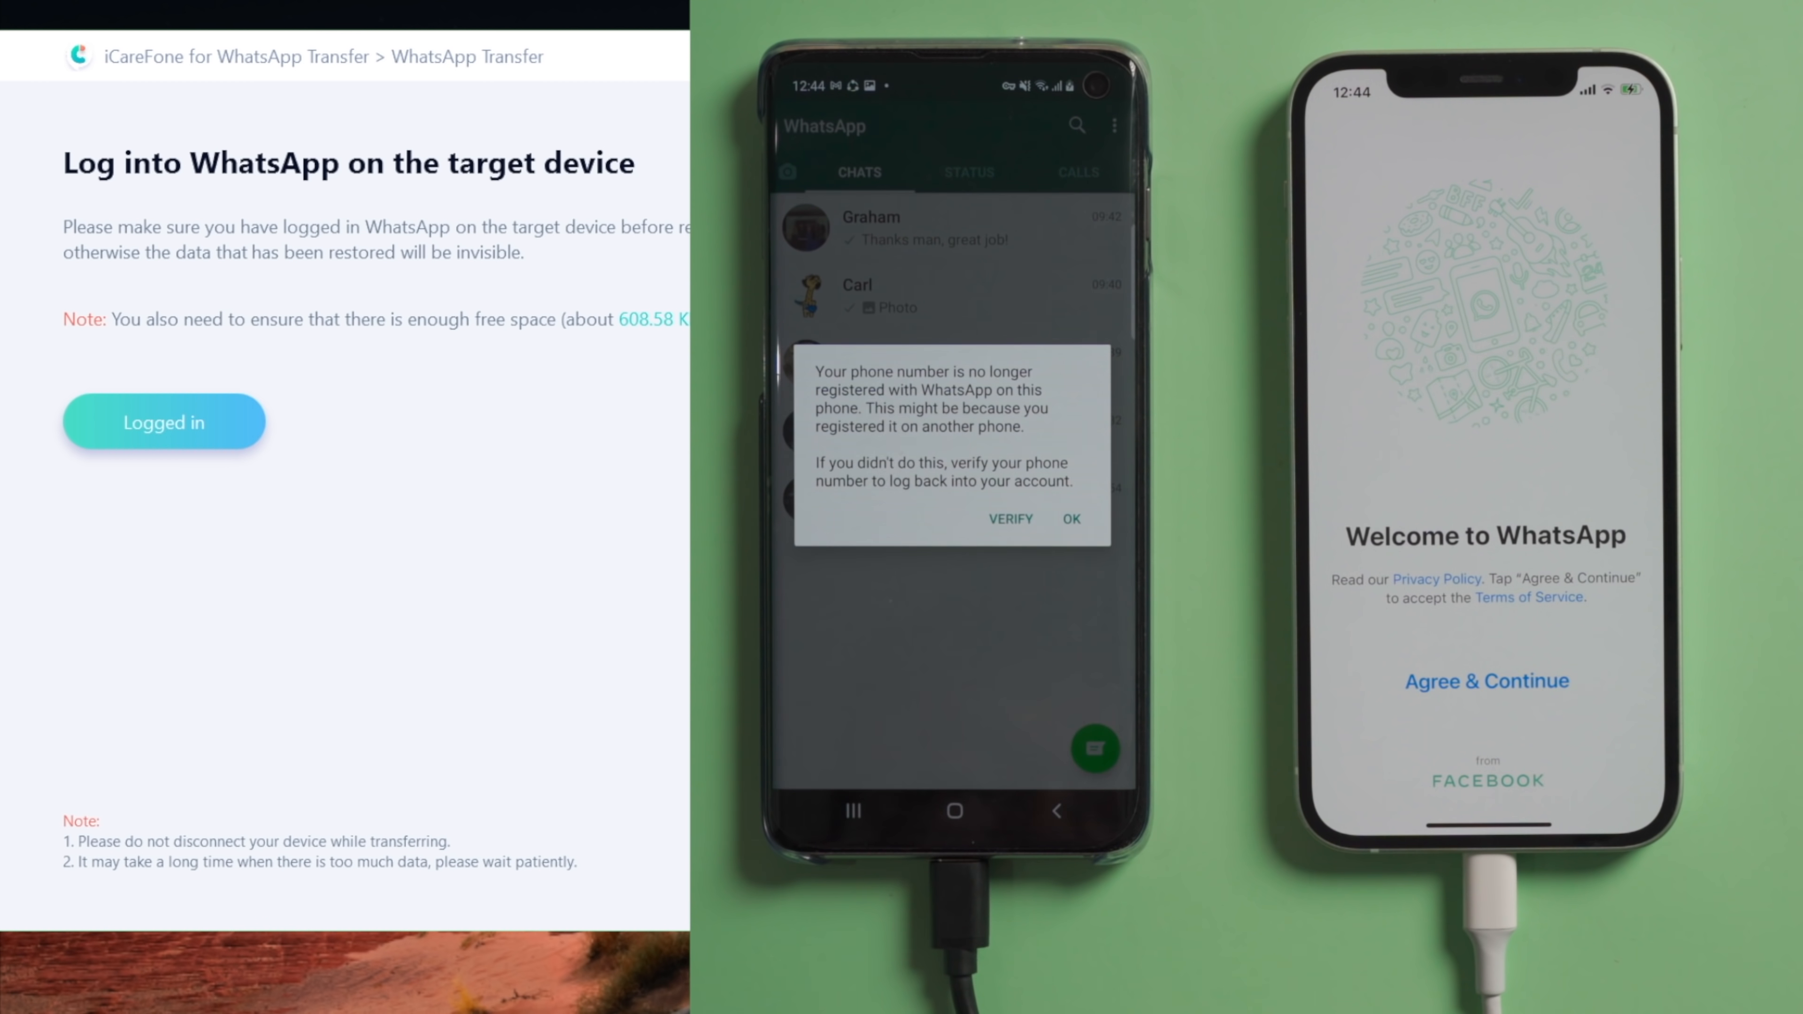
# Let verification generate restorable data, then confirm WhatsApp is logged in on the iPhone.
pyautogui.click(1067, 518)
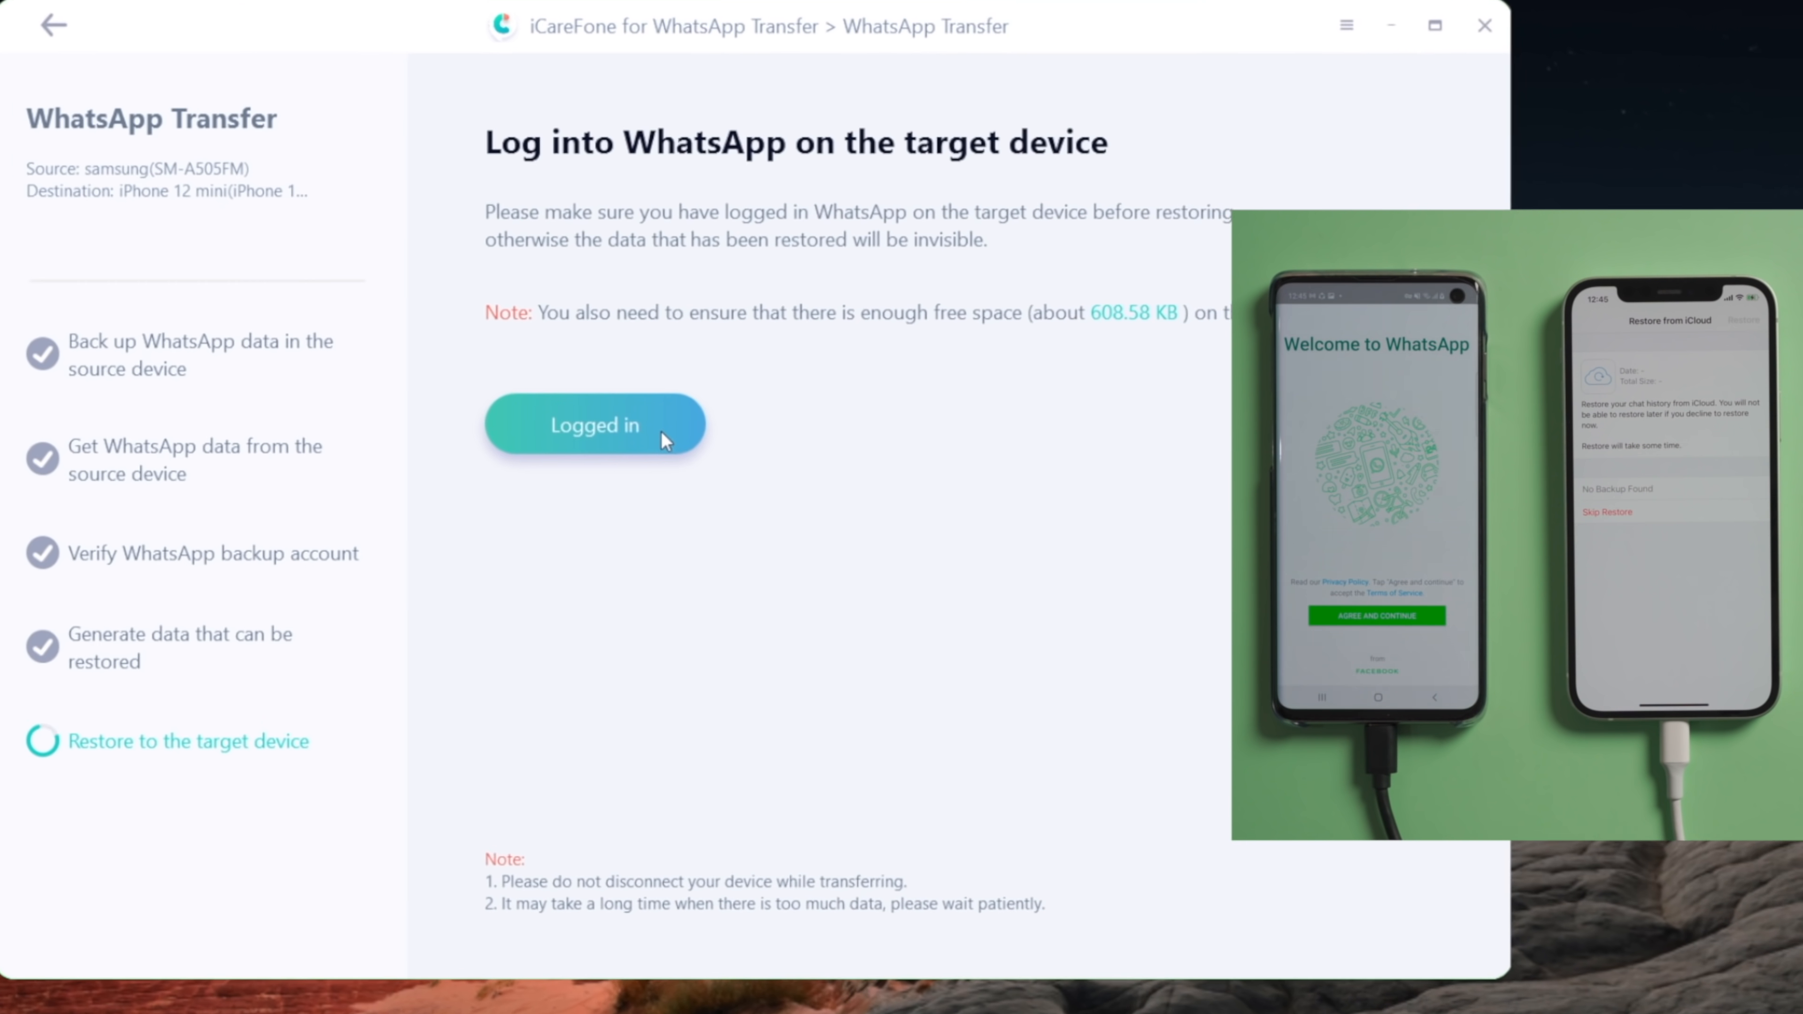
pyautogui.click(594, 424)
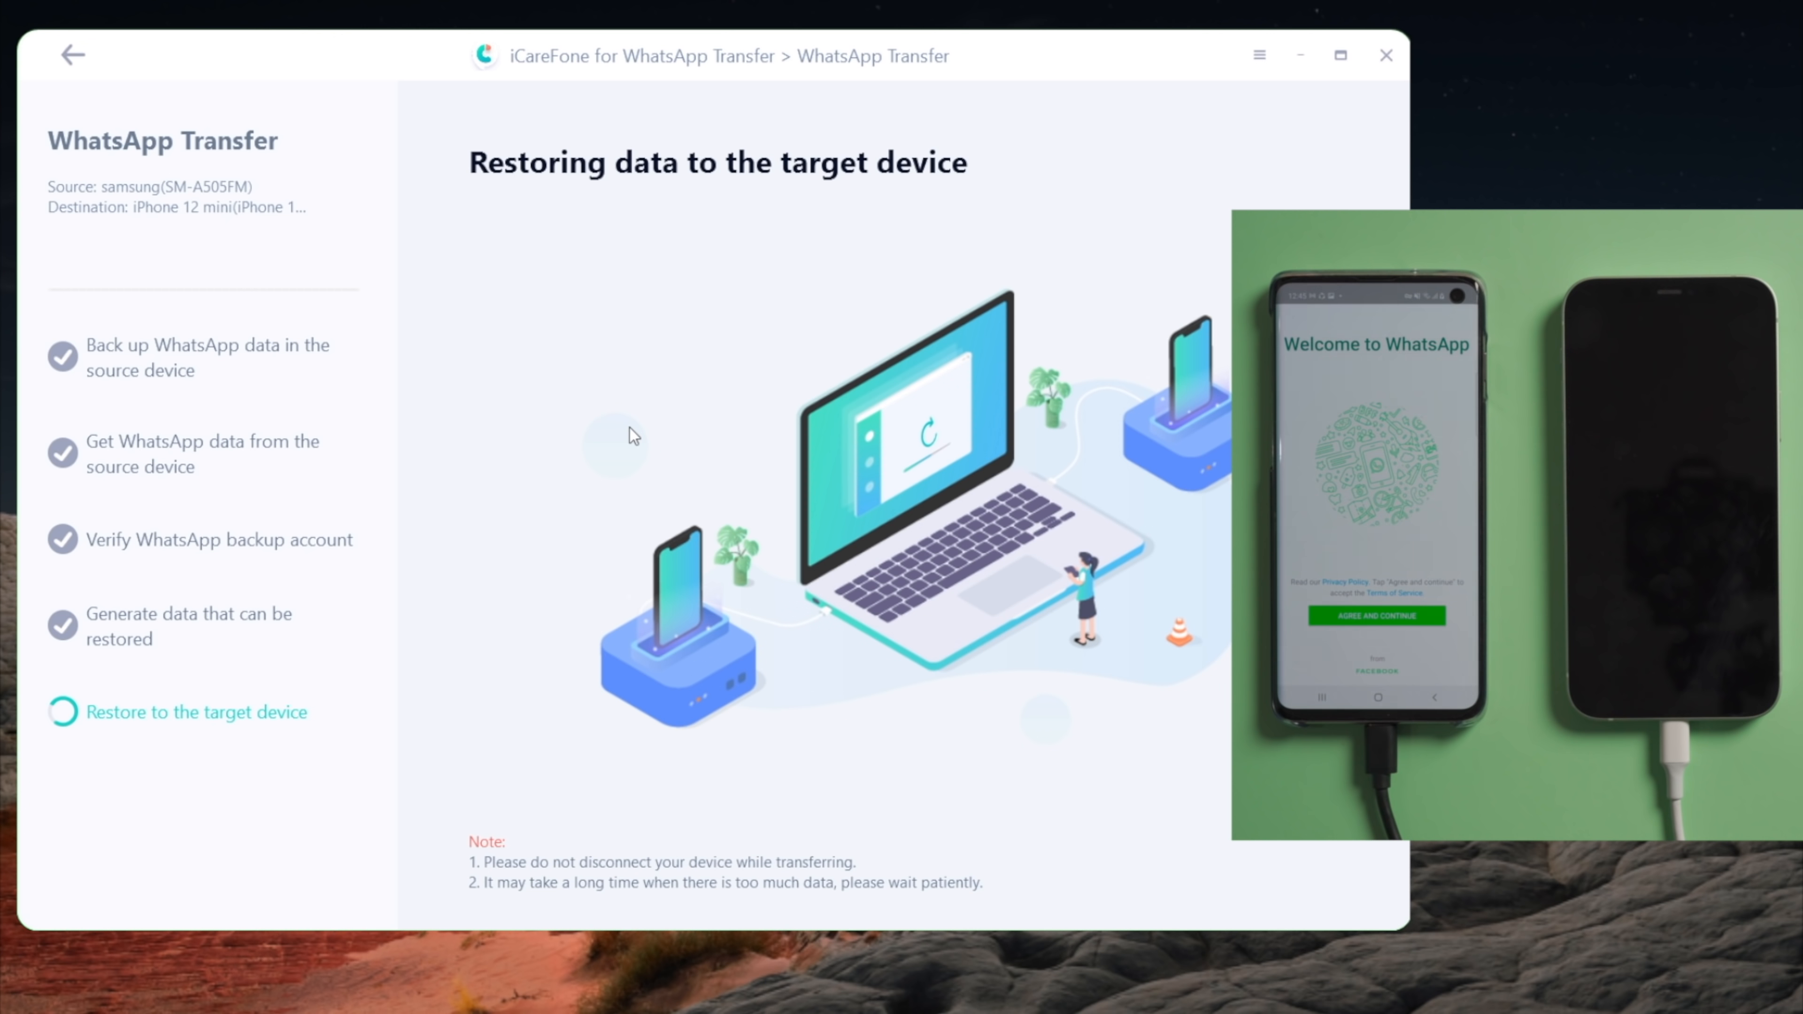
pyautogui.moveTo(695, 507)
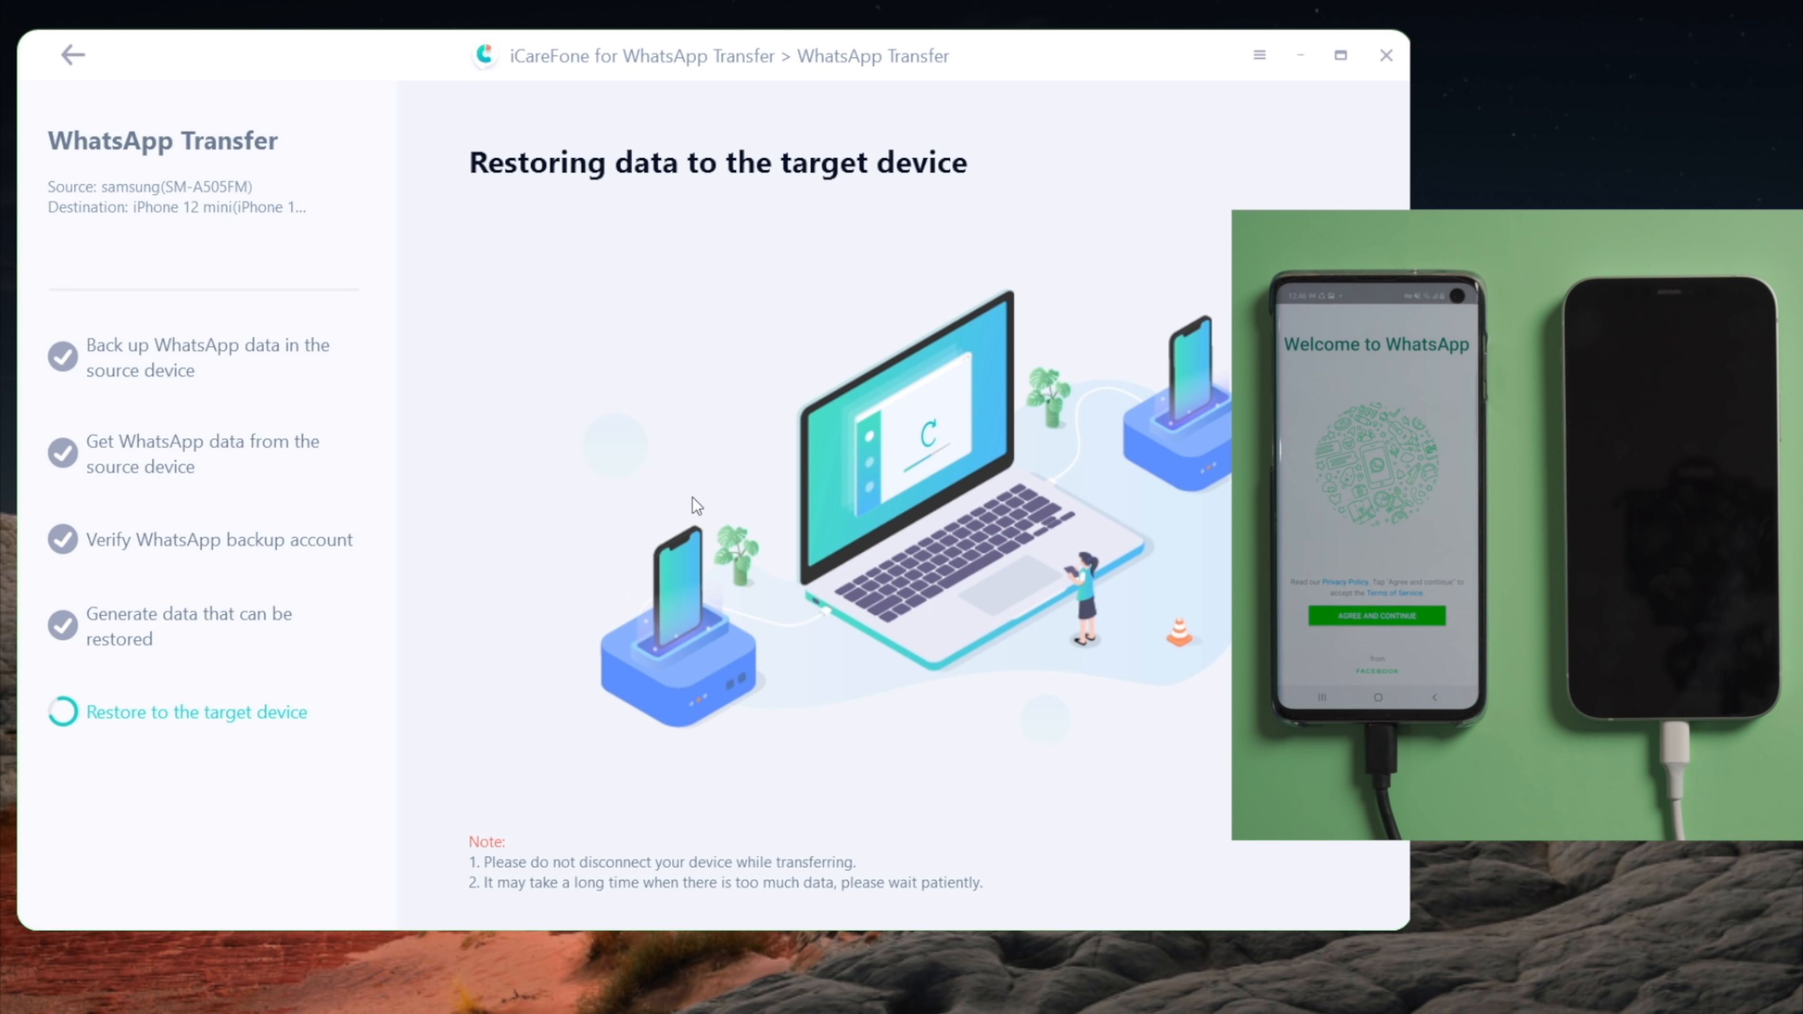
pyautogui.moveTo(726, 791)
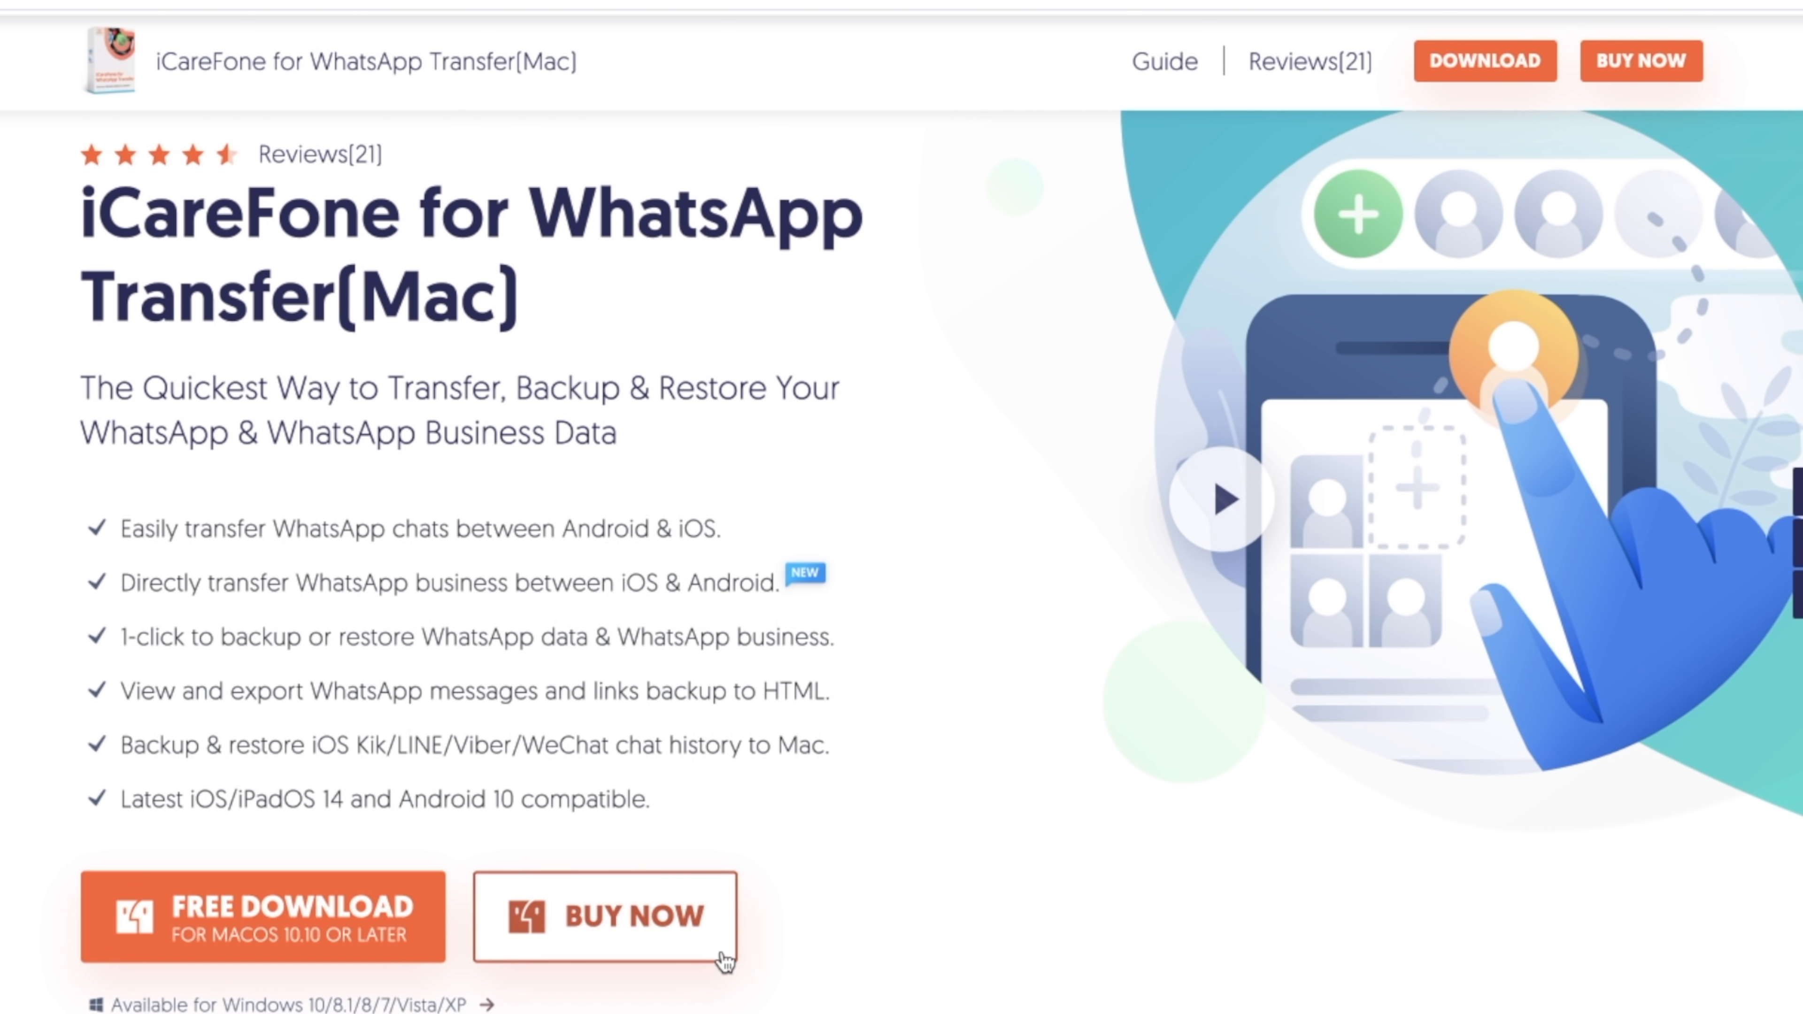
# View Buy Now pricing for iCareFone for WhatsApp Transfer (Mac): 1 Month, 1 Year, Lifetime licenses.
pyautogui.click(603, 917)
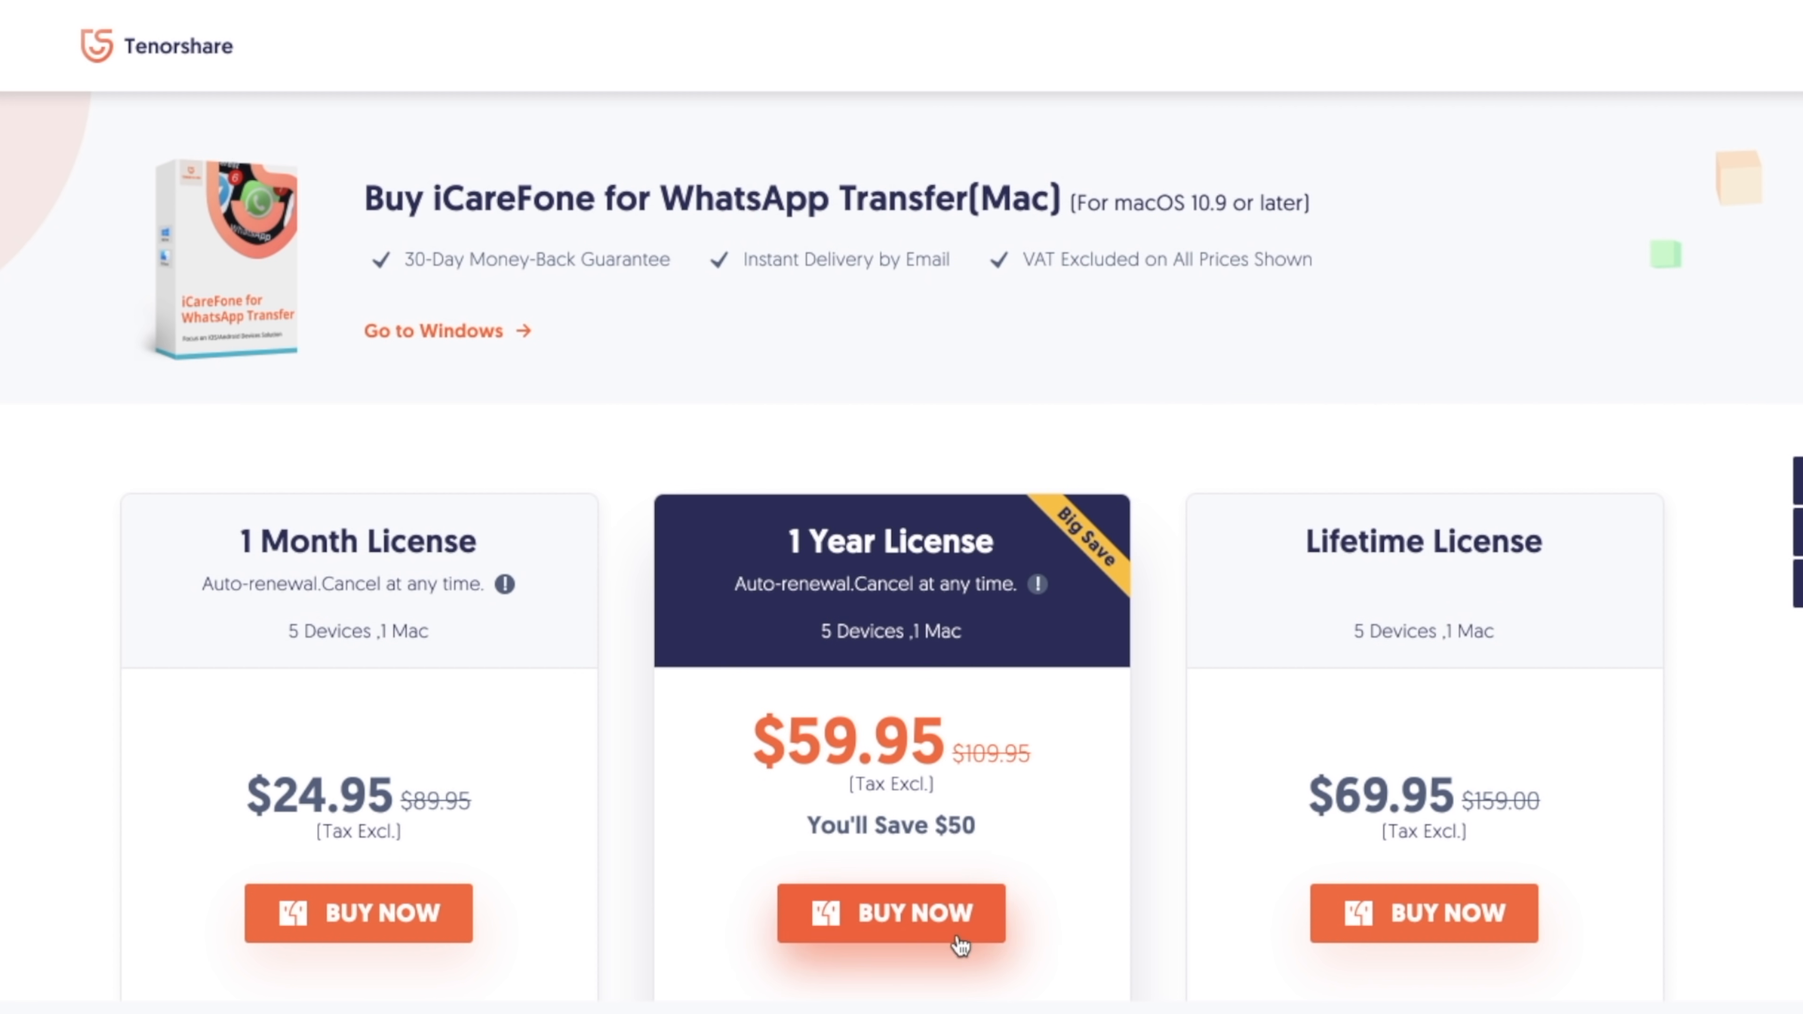